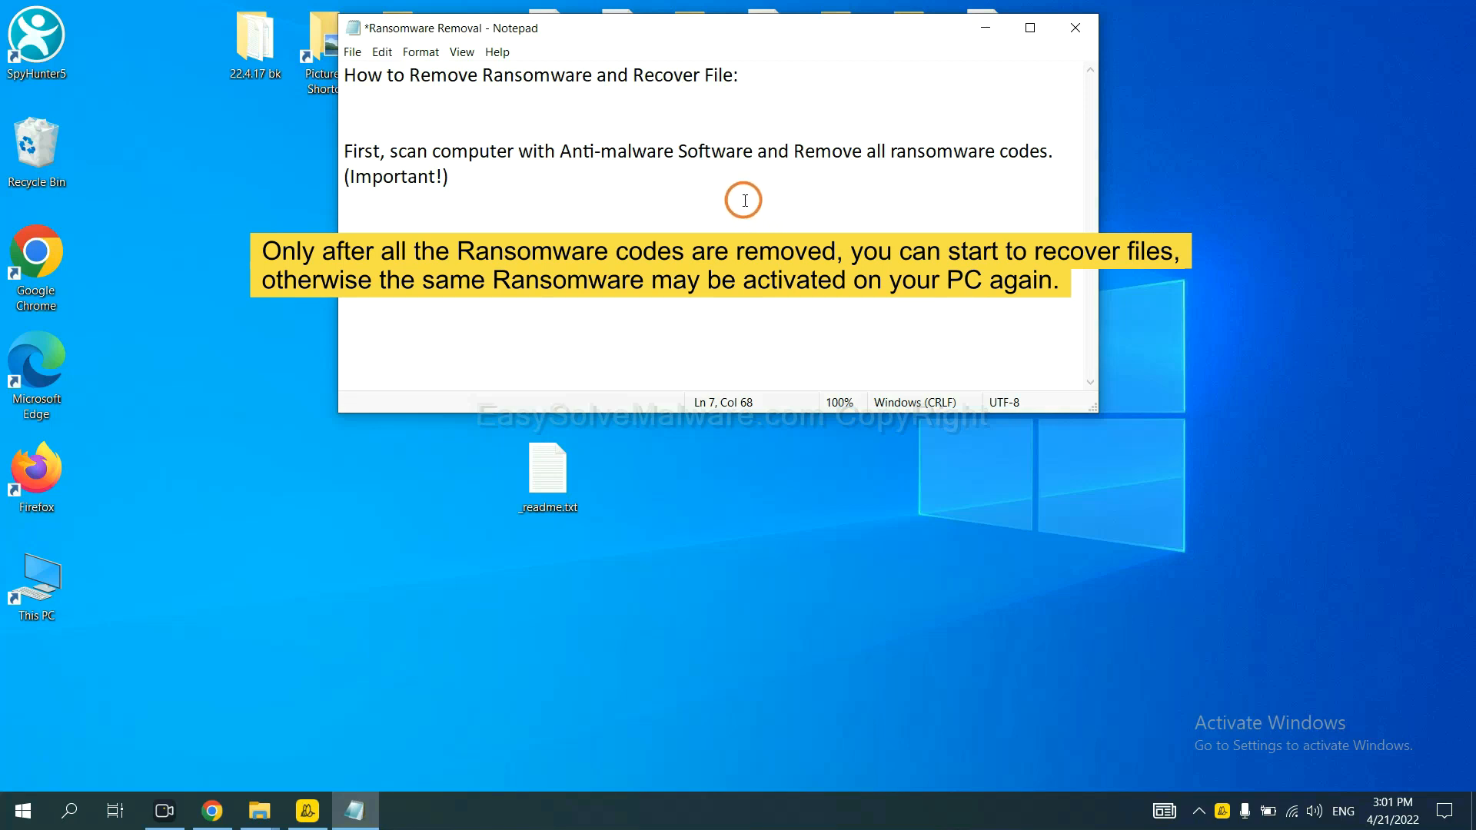
Download SpyHunter for Windows from the EasySolveMalware guide and launch the installer.
click(1074, 28)
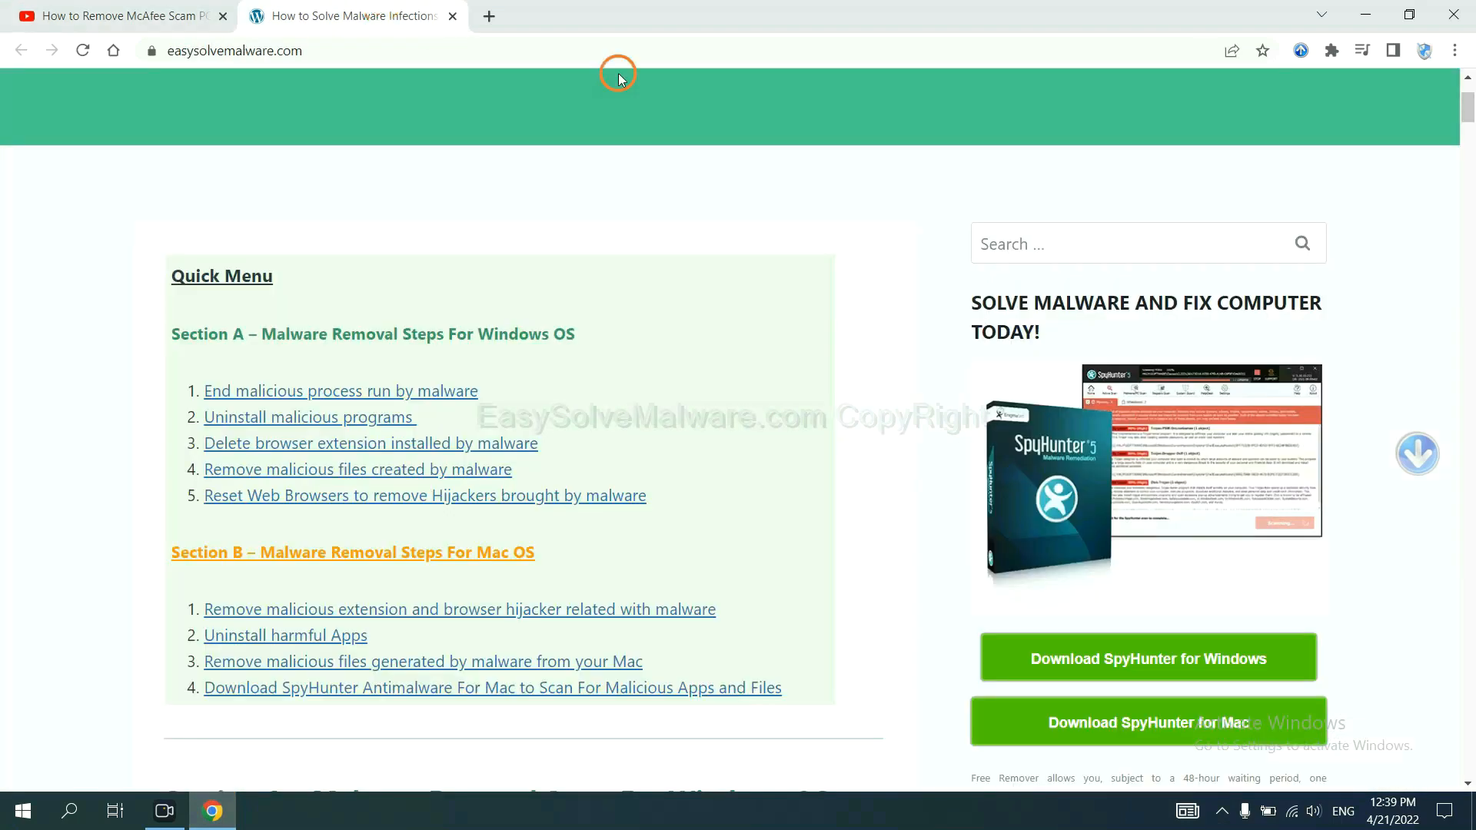
scroll(down, 3)
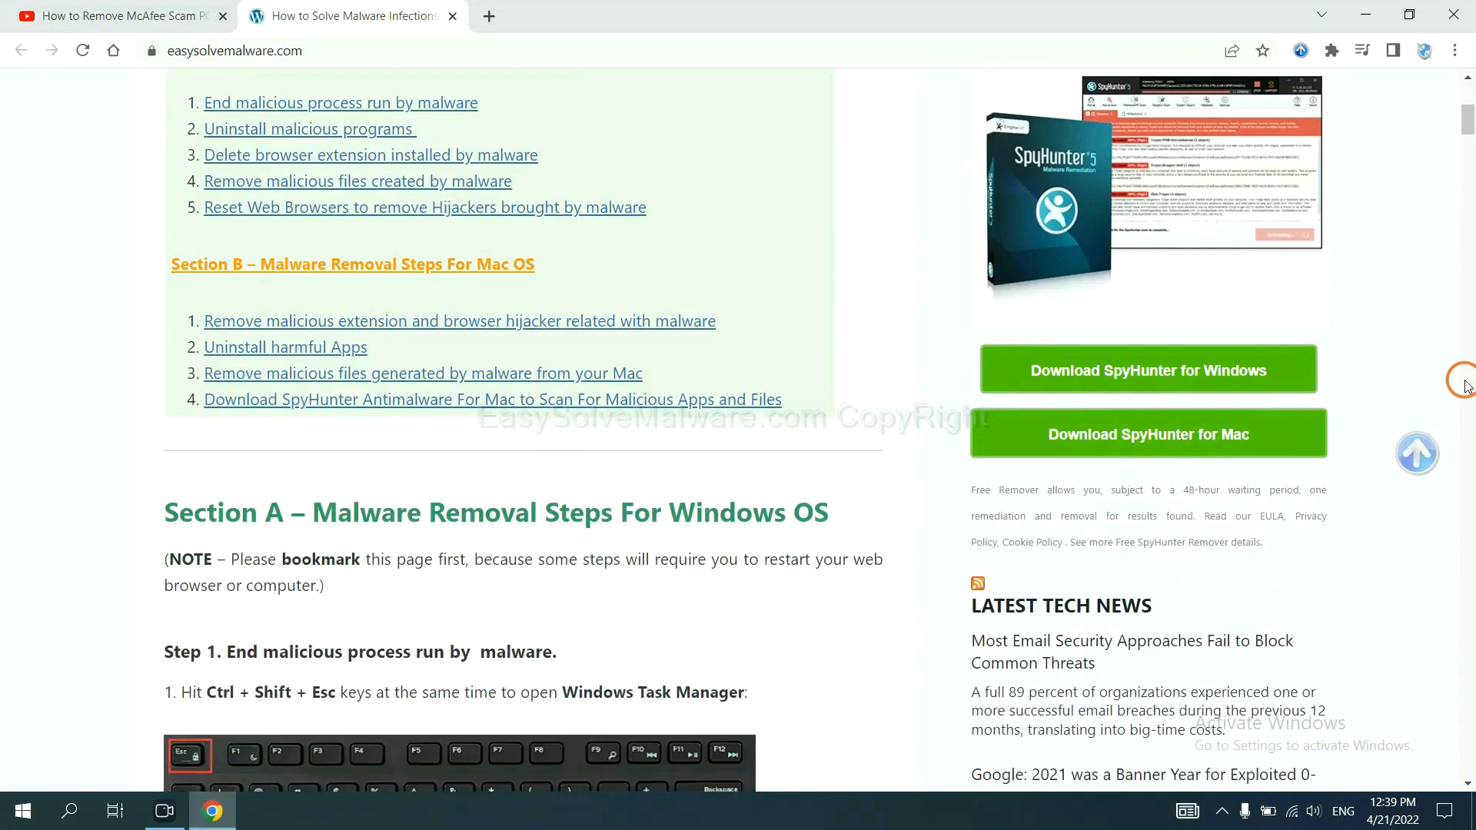
click(1147, 369)
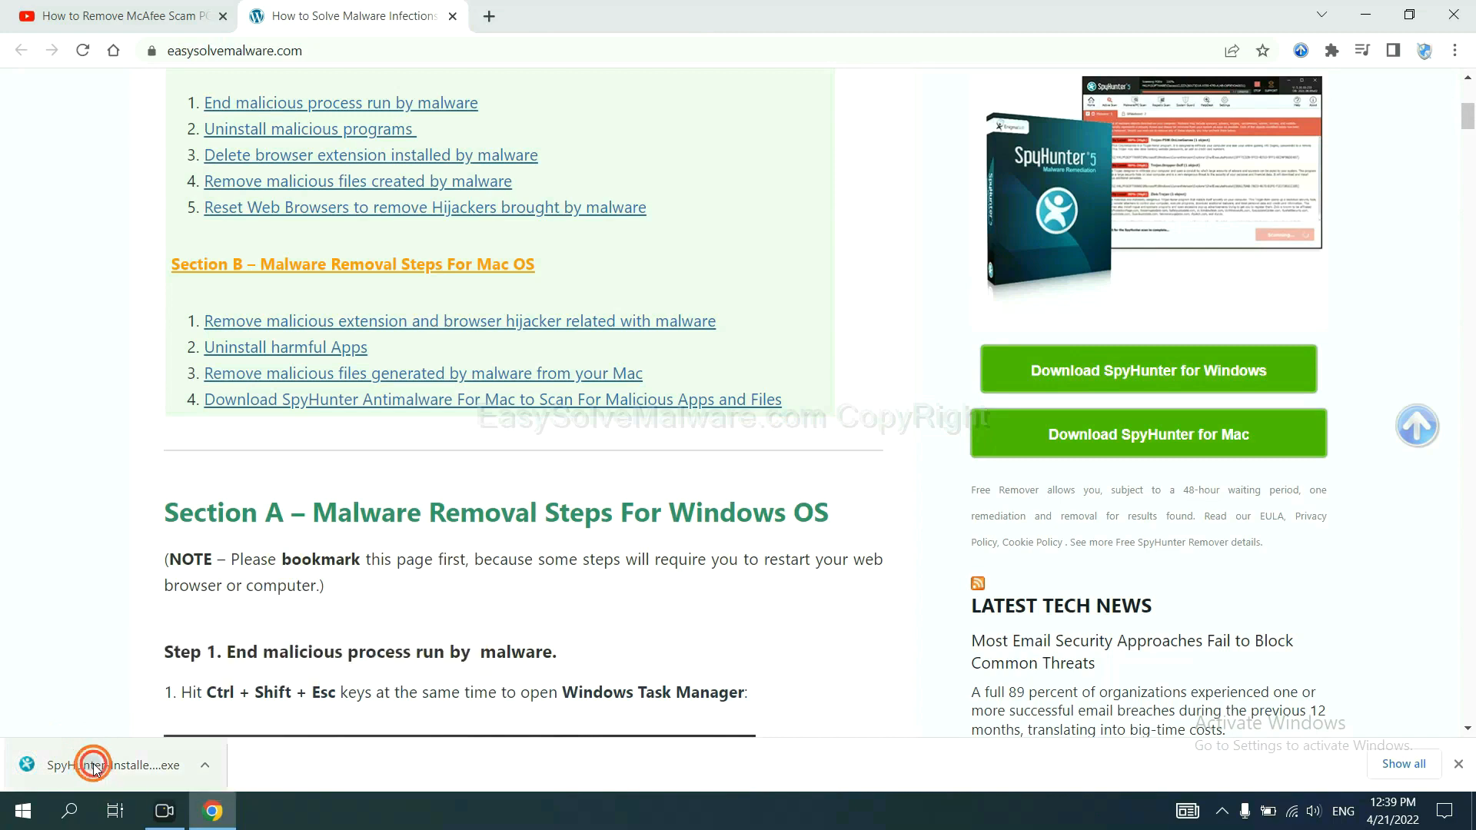
click(90, 764)
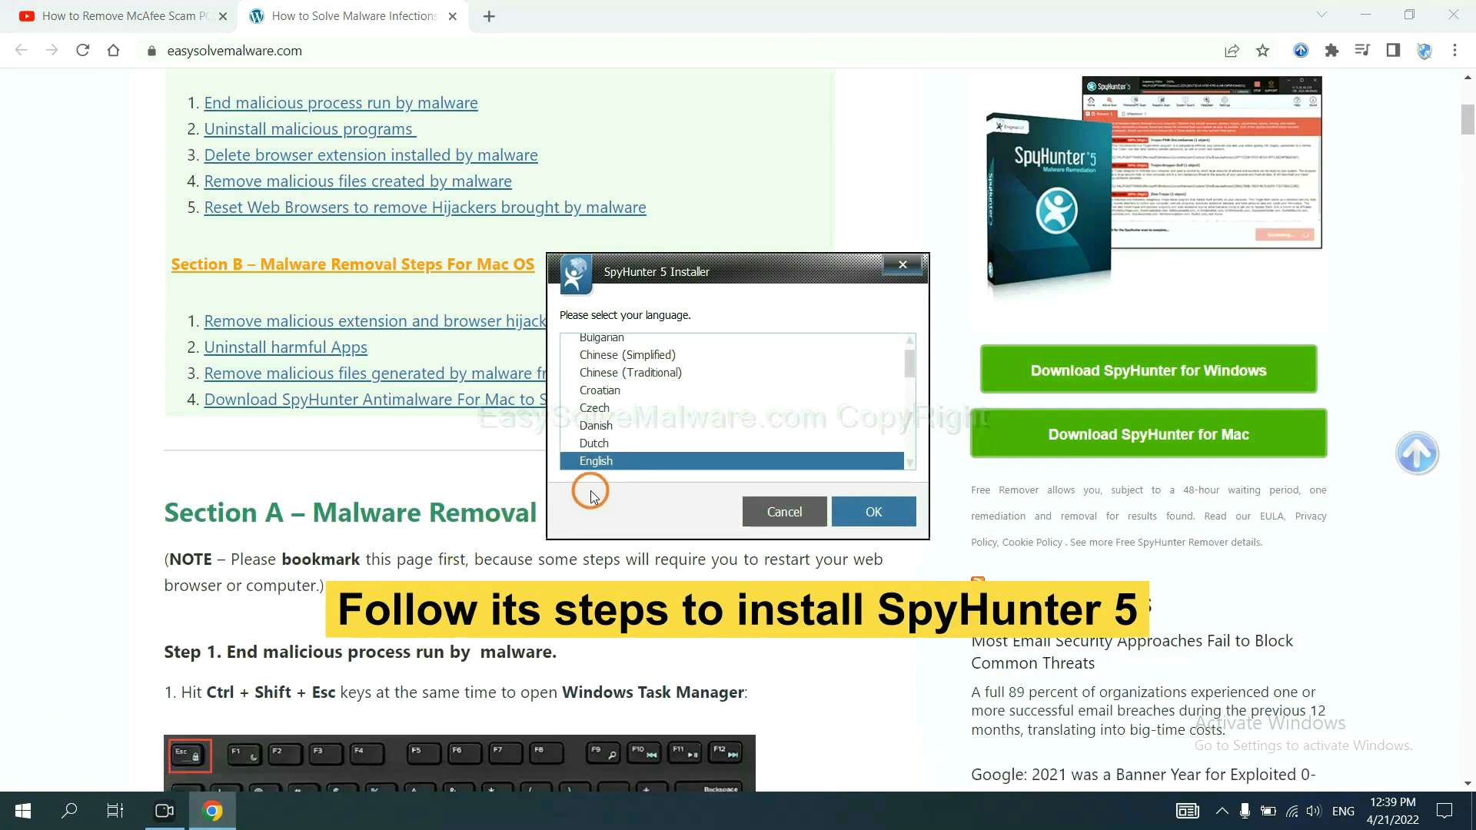
Choose English, accept the EULA and Privacy Policy, and install SpyHunter 5.
click(870, 511)
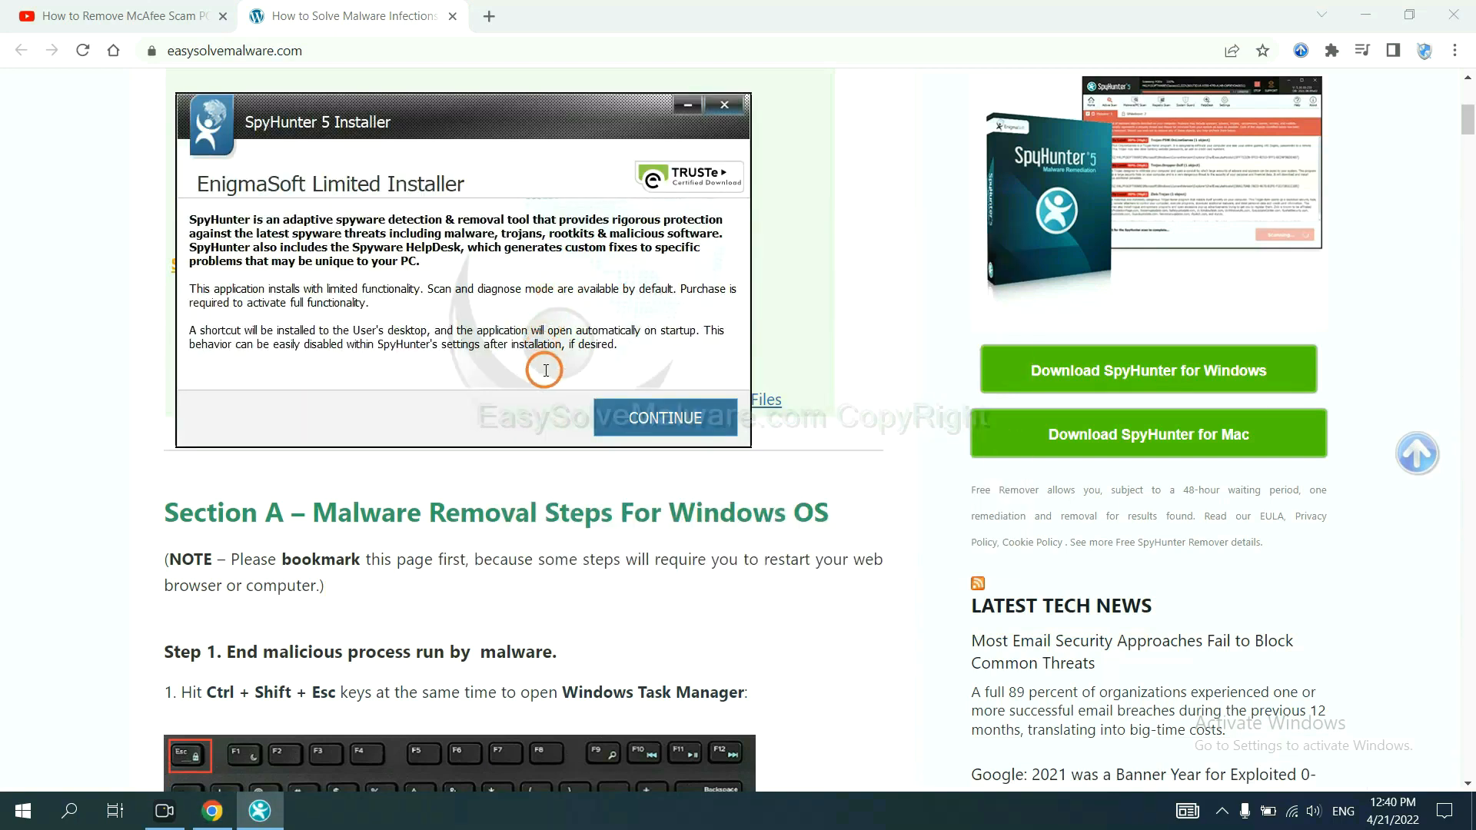
click(664, 418)
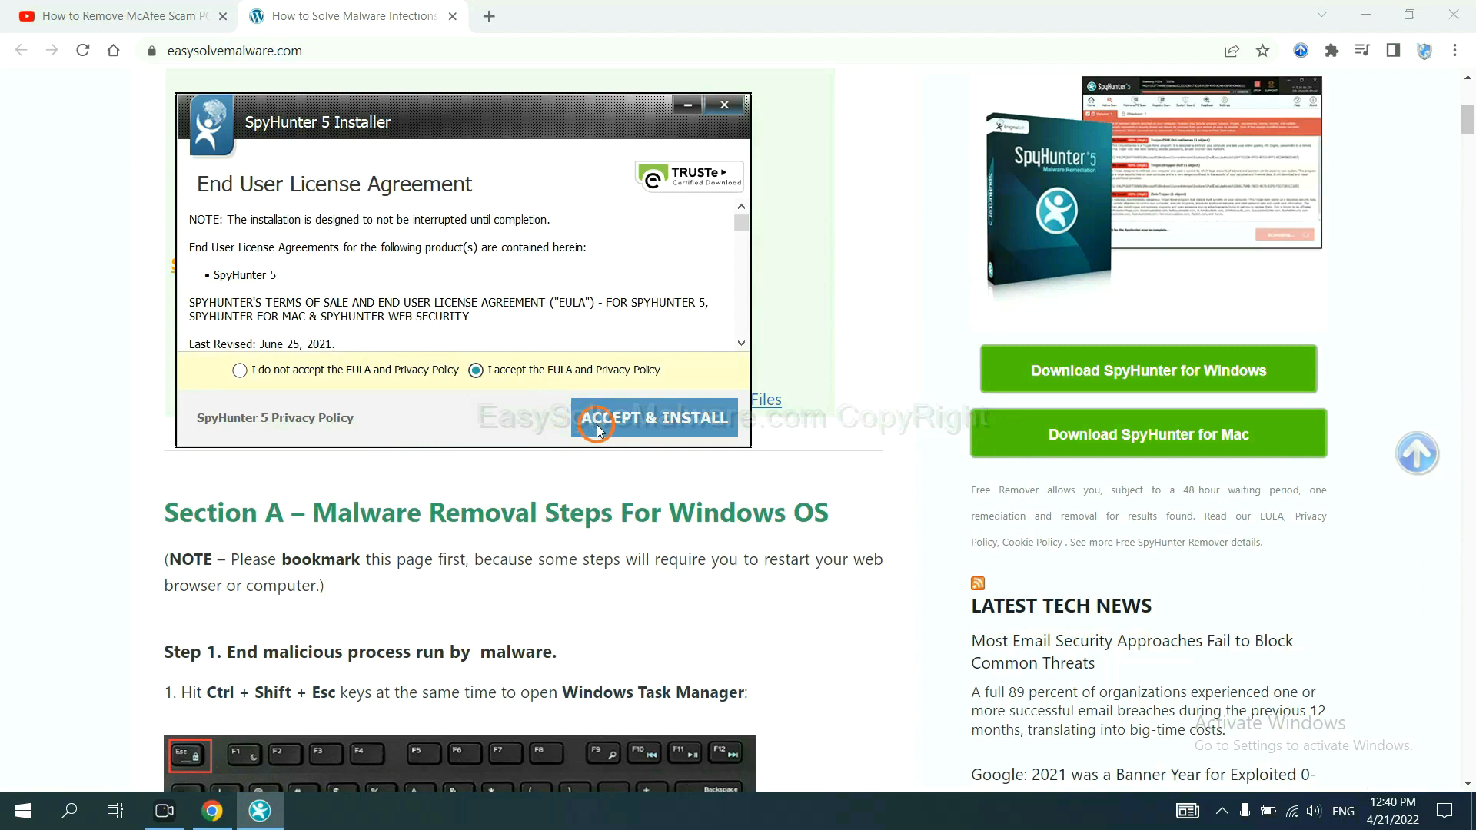
click(655, 417)
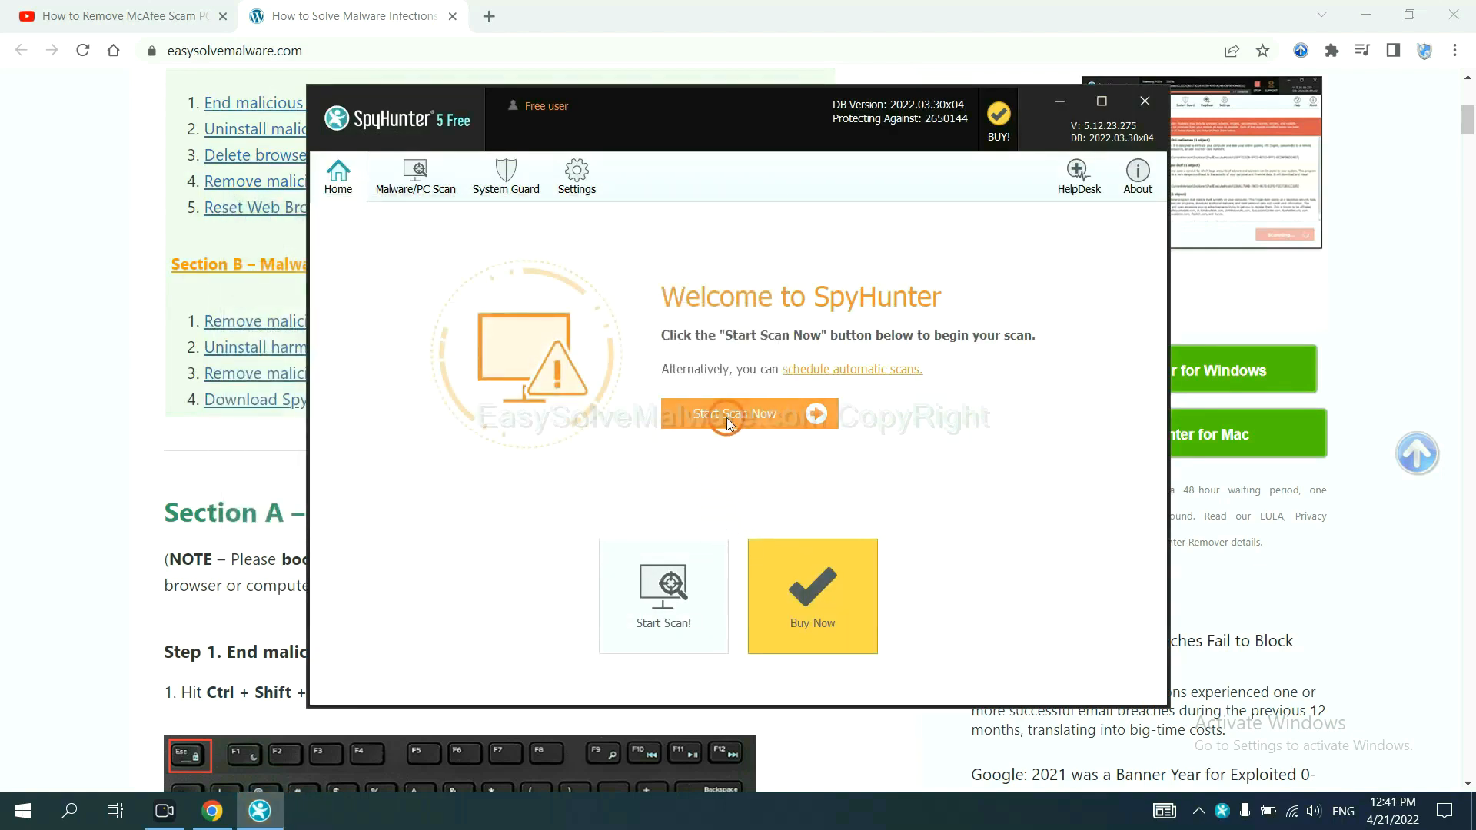
mouse_move(869, 446)
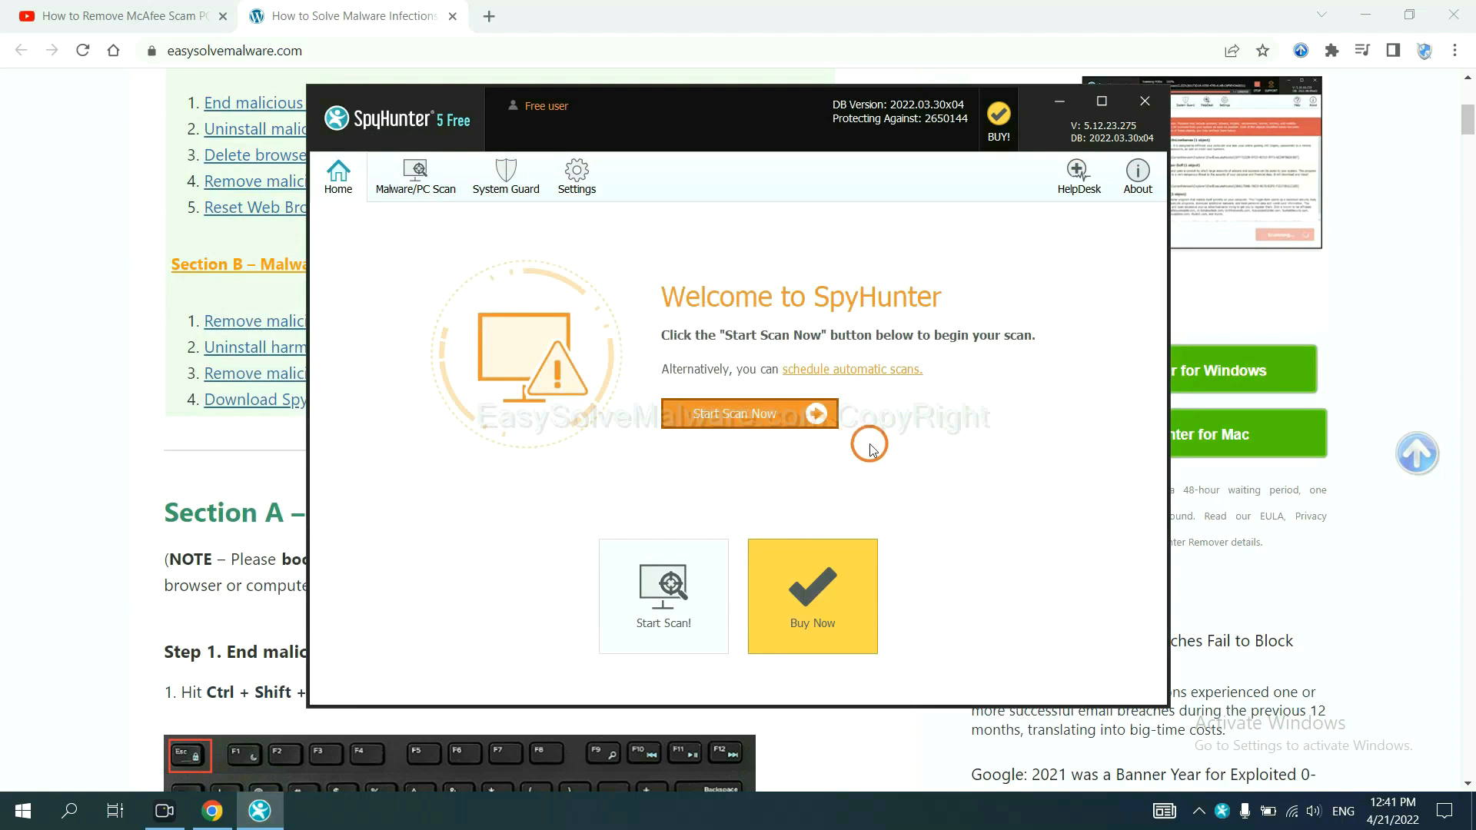
Run a malware scan, continue past the unknown startup object, and choose the free 15-day trial.
click(748, 413)
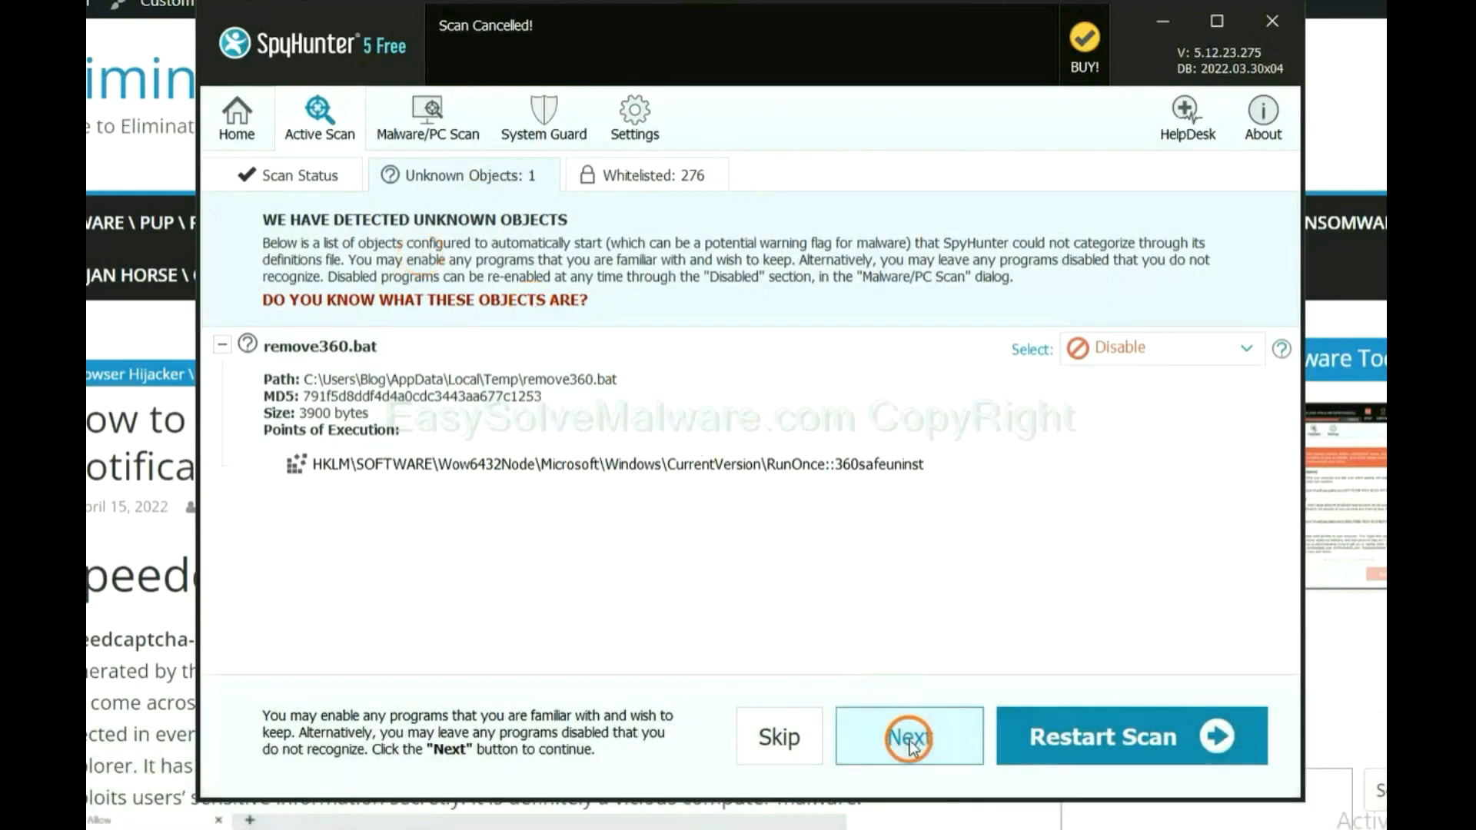
click(907, 737)
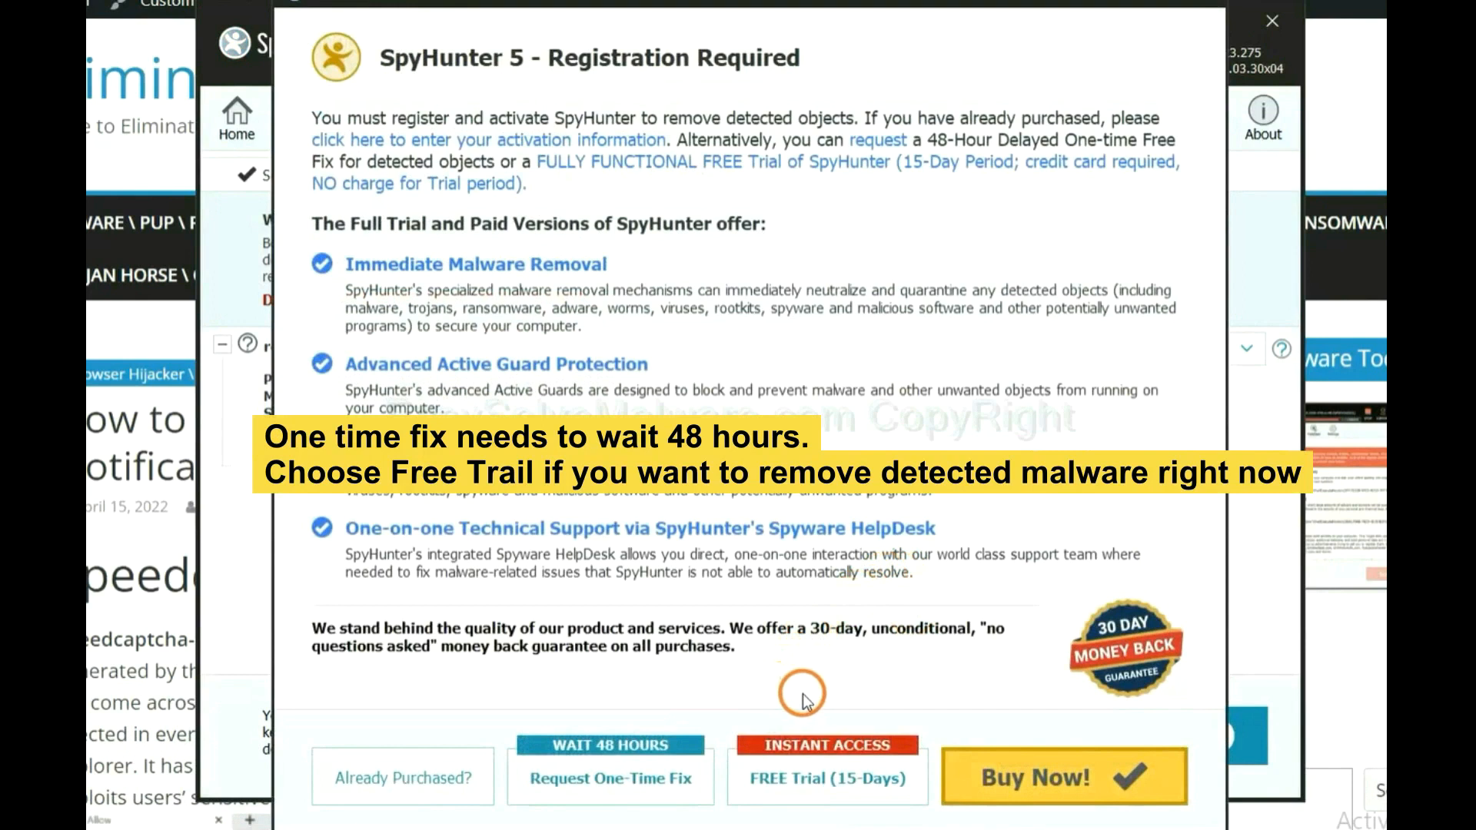
mouse_move(727, 701)
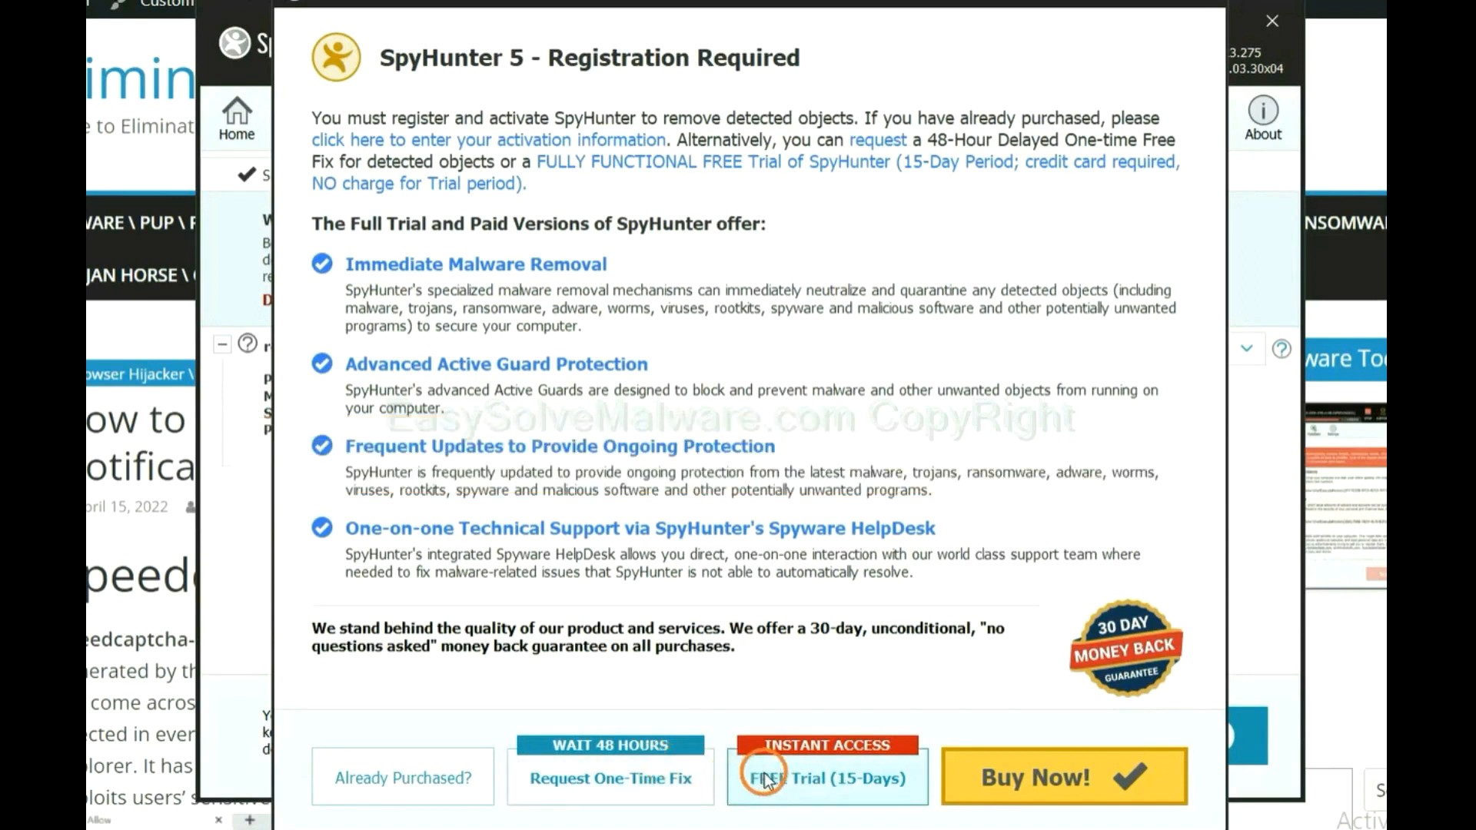
click(1271, 20)
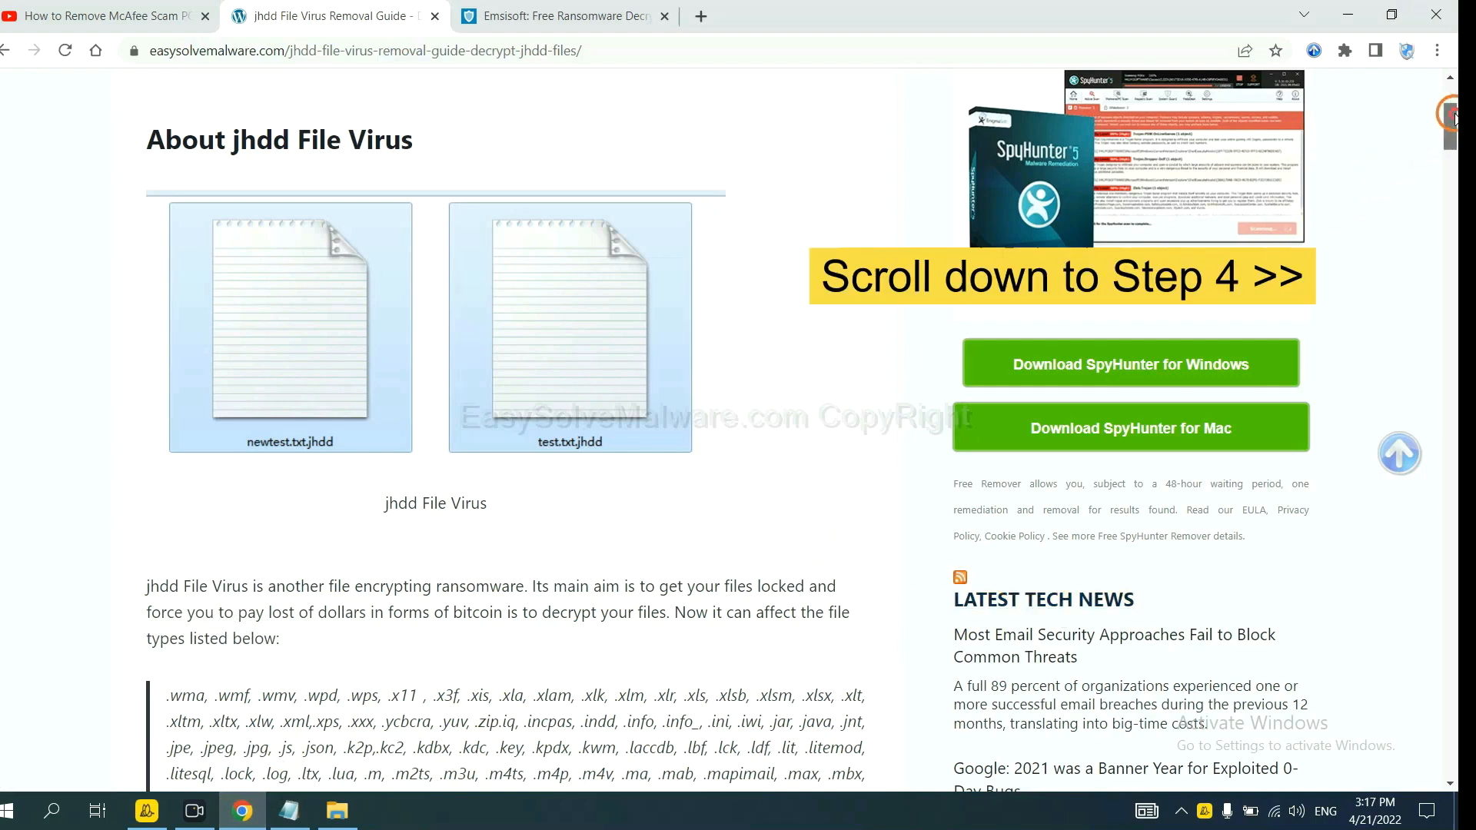
Scroll the jhdd File Virus guide to Step 4 on Emsisoft and No More Ransom decryption tools.
scroll(down, 3)
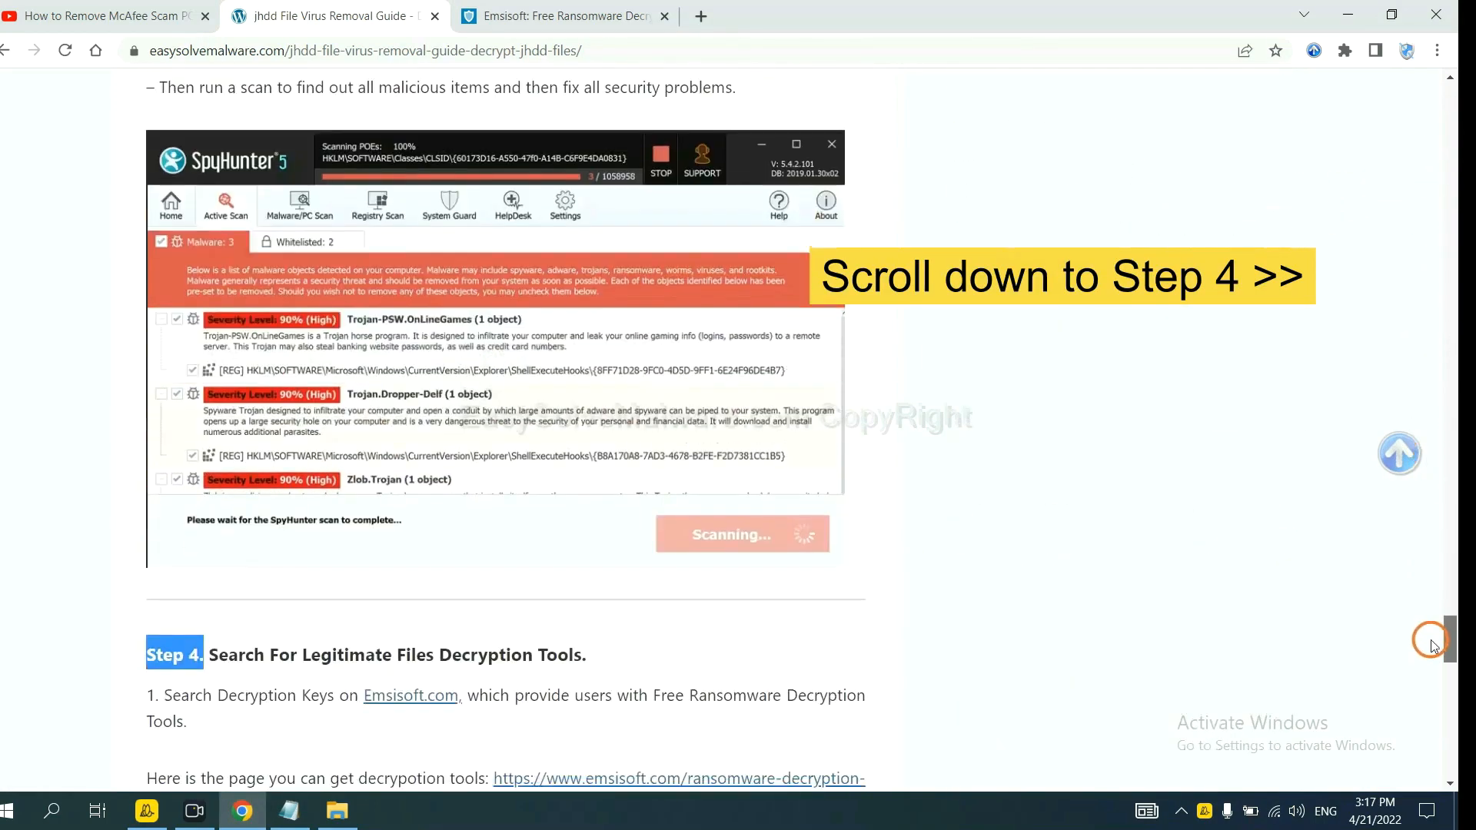
scroll(down, 3)
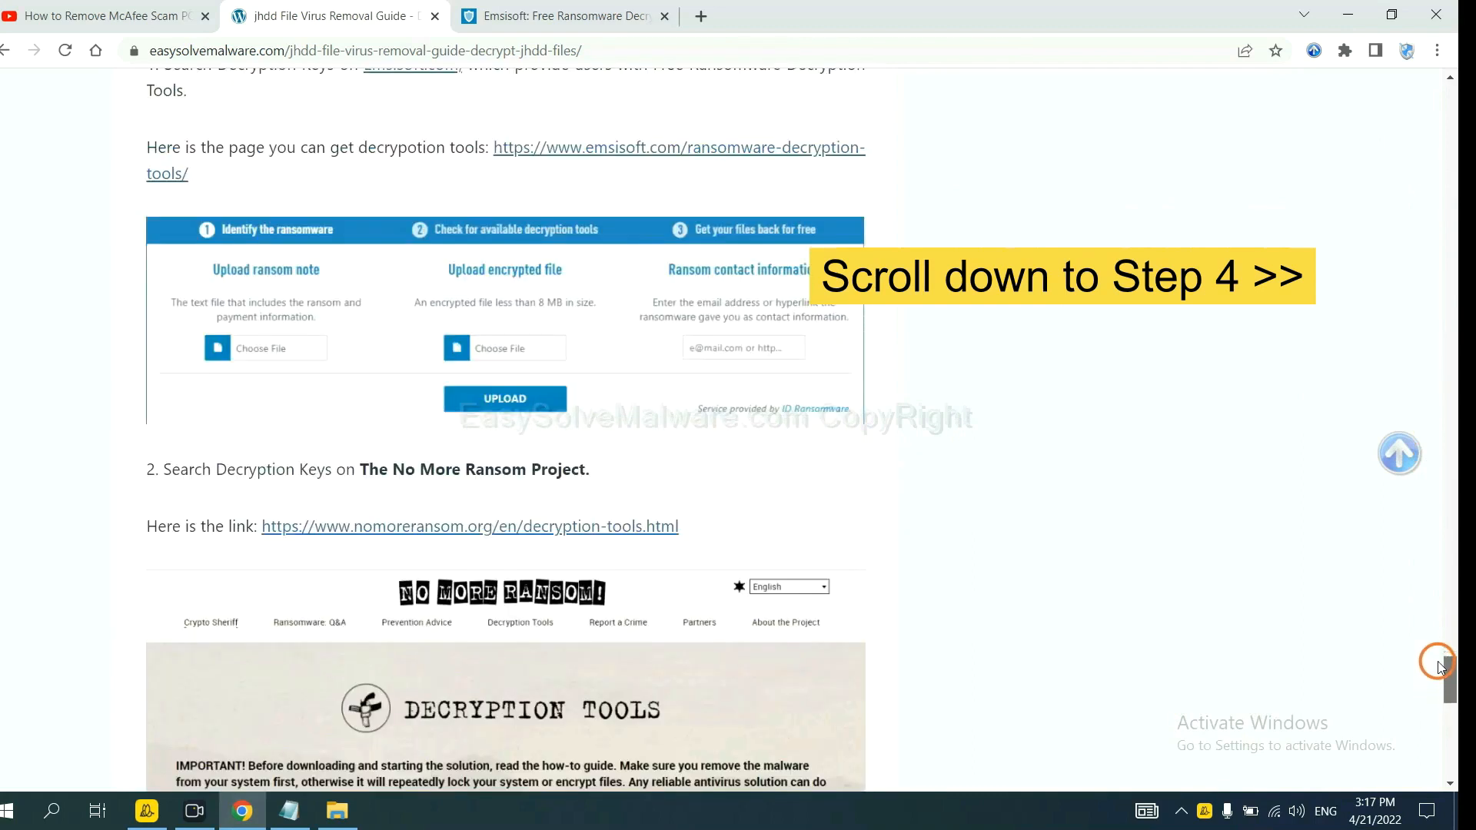
scroll(up, 3)
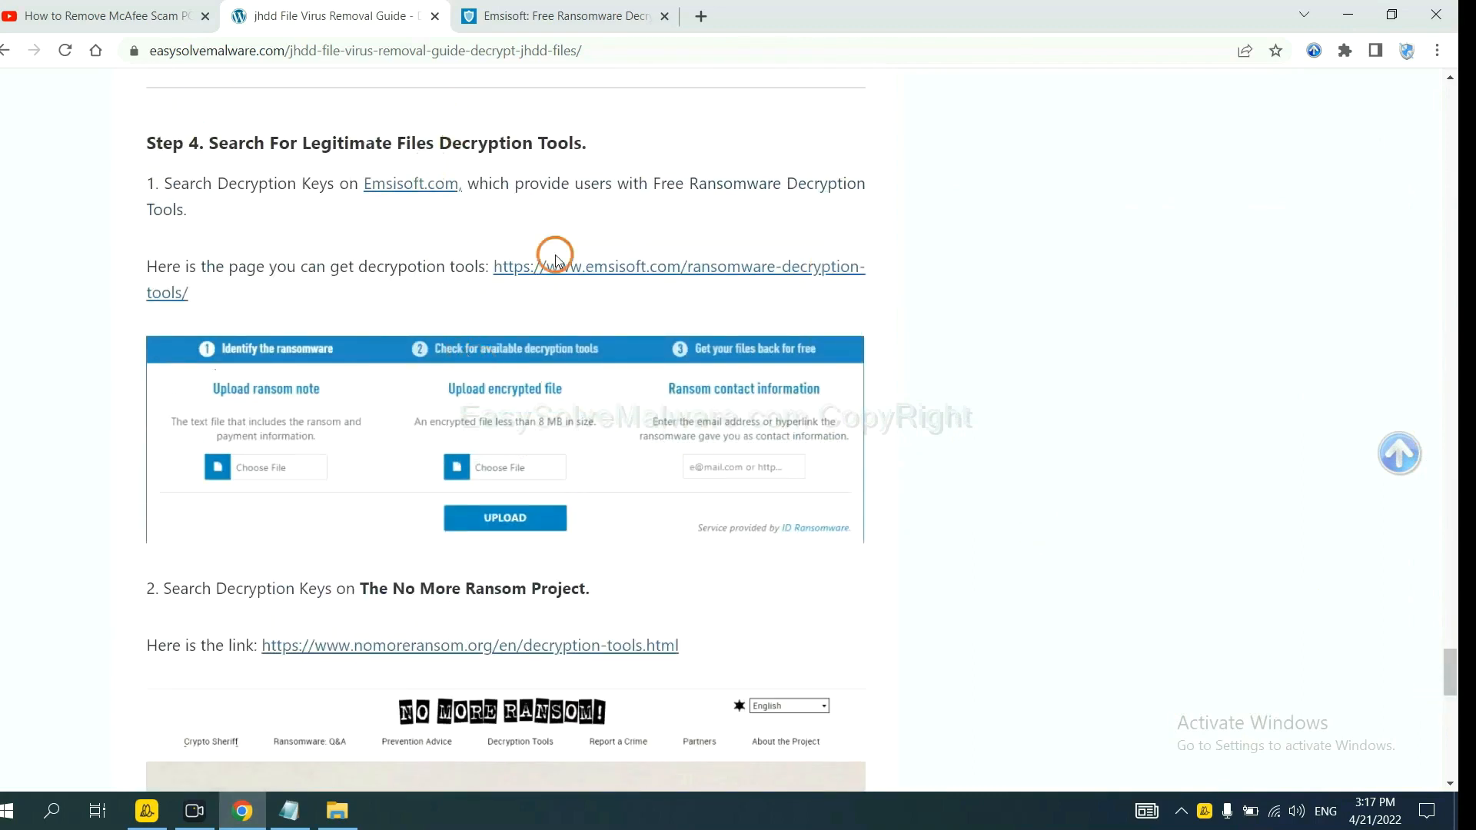
scroll(down, 3)
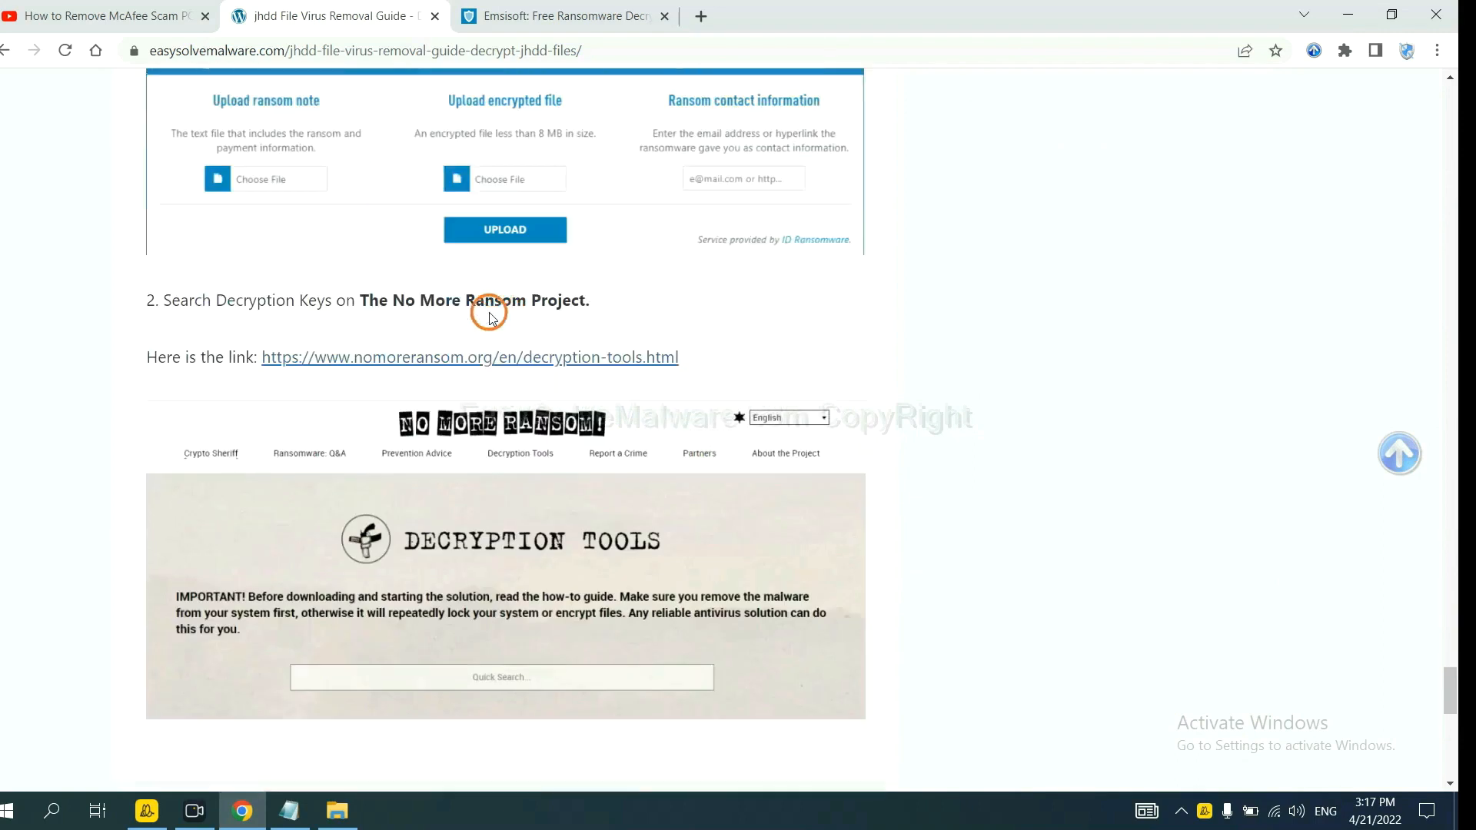
mouse_move(476, 356)
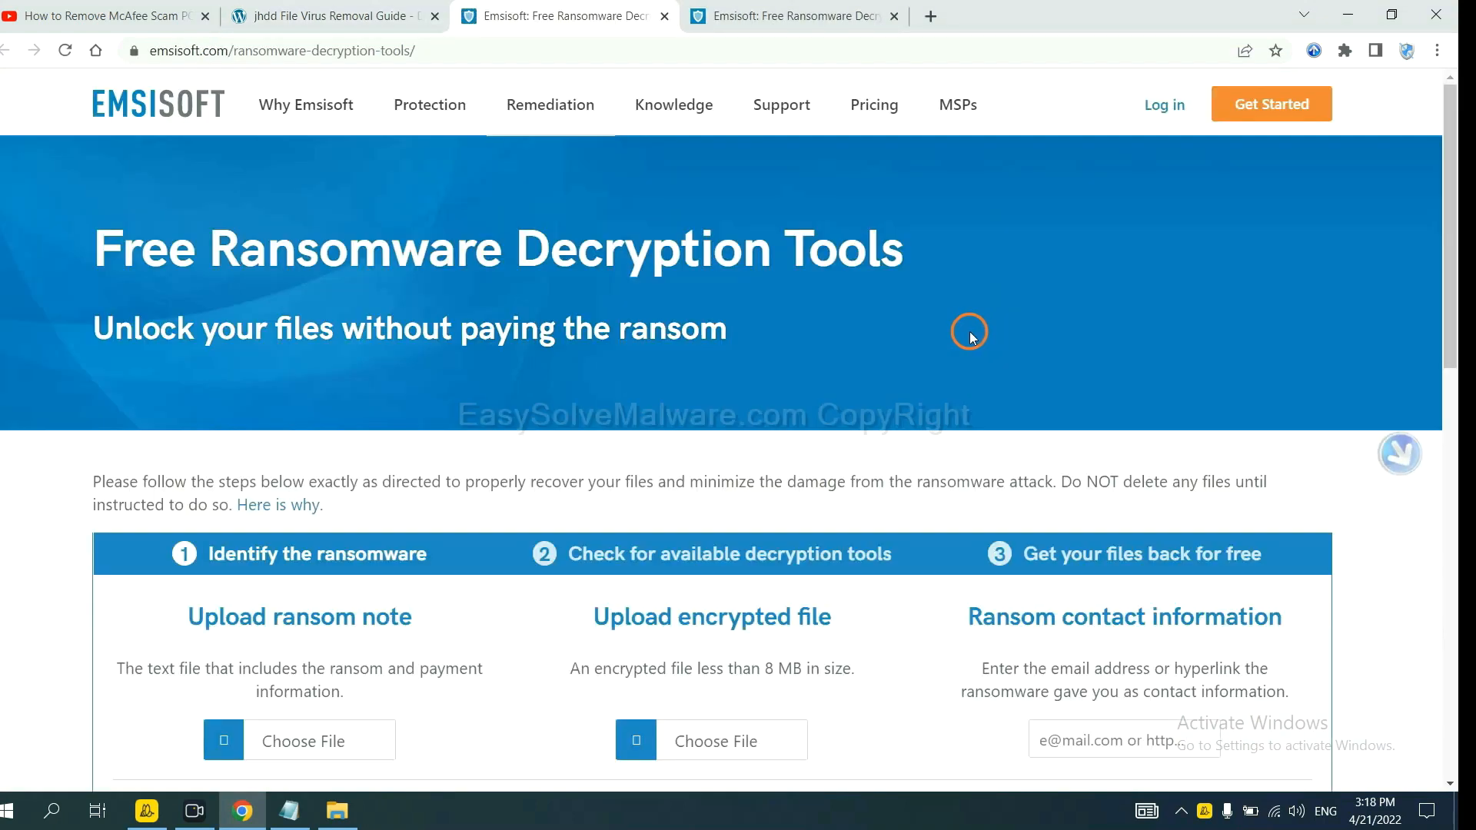
Scroll the Emsisoft decryption tools page to the Identify the ransomware upload form.
scroll(down, 3)
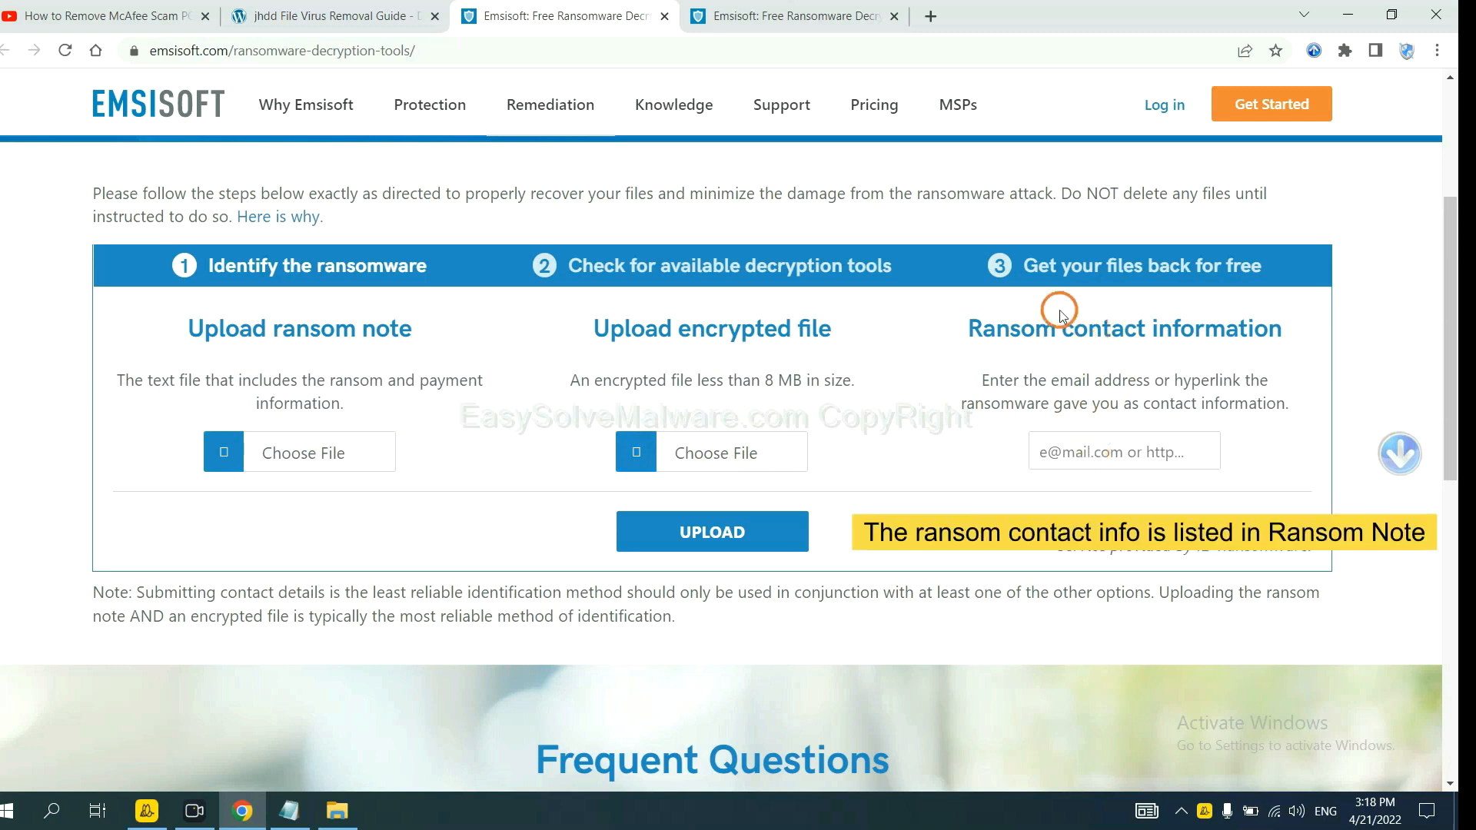
mouse_move(740, 581)
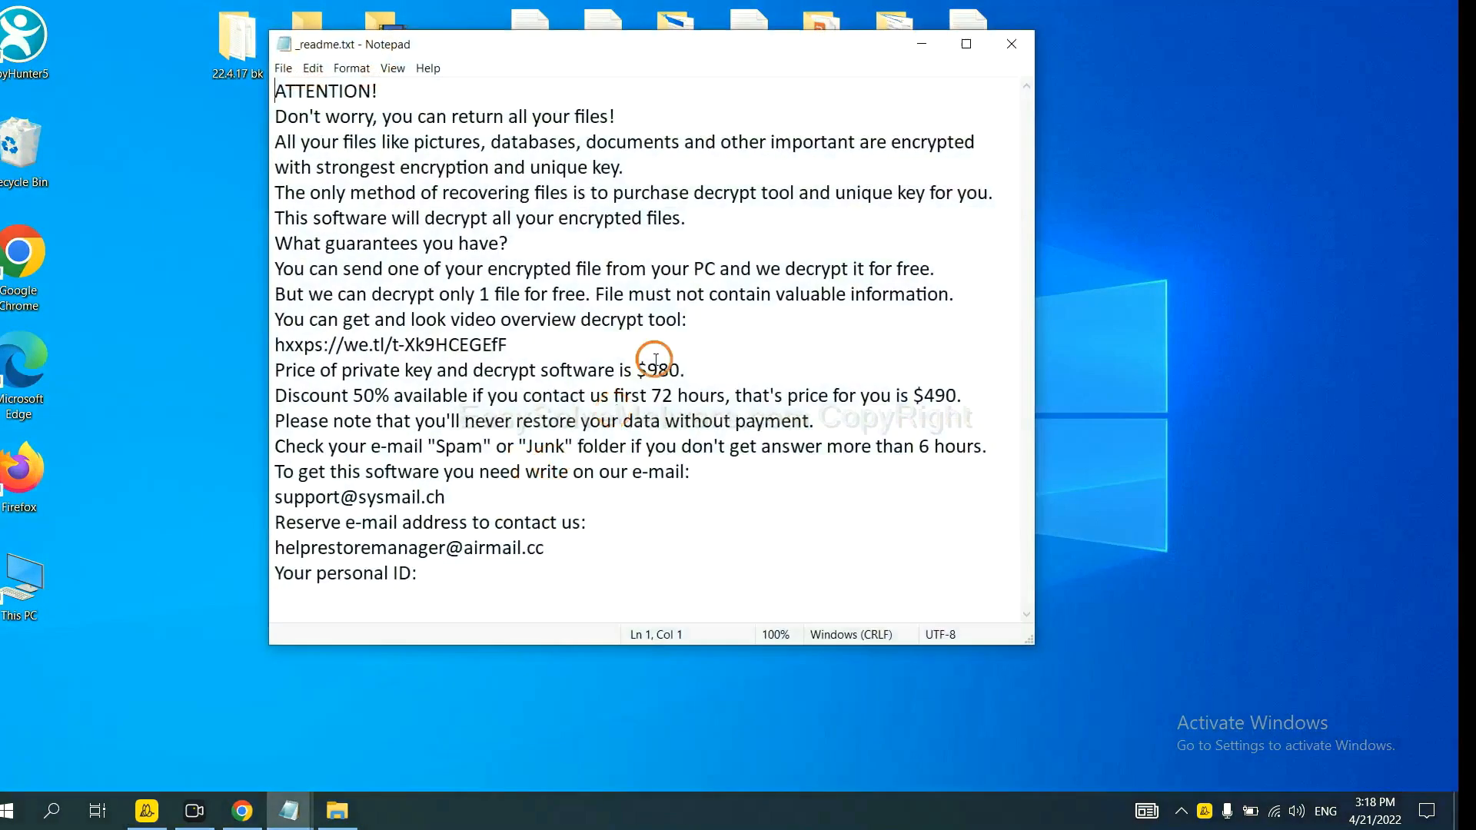
mouse_move(318, 166)
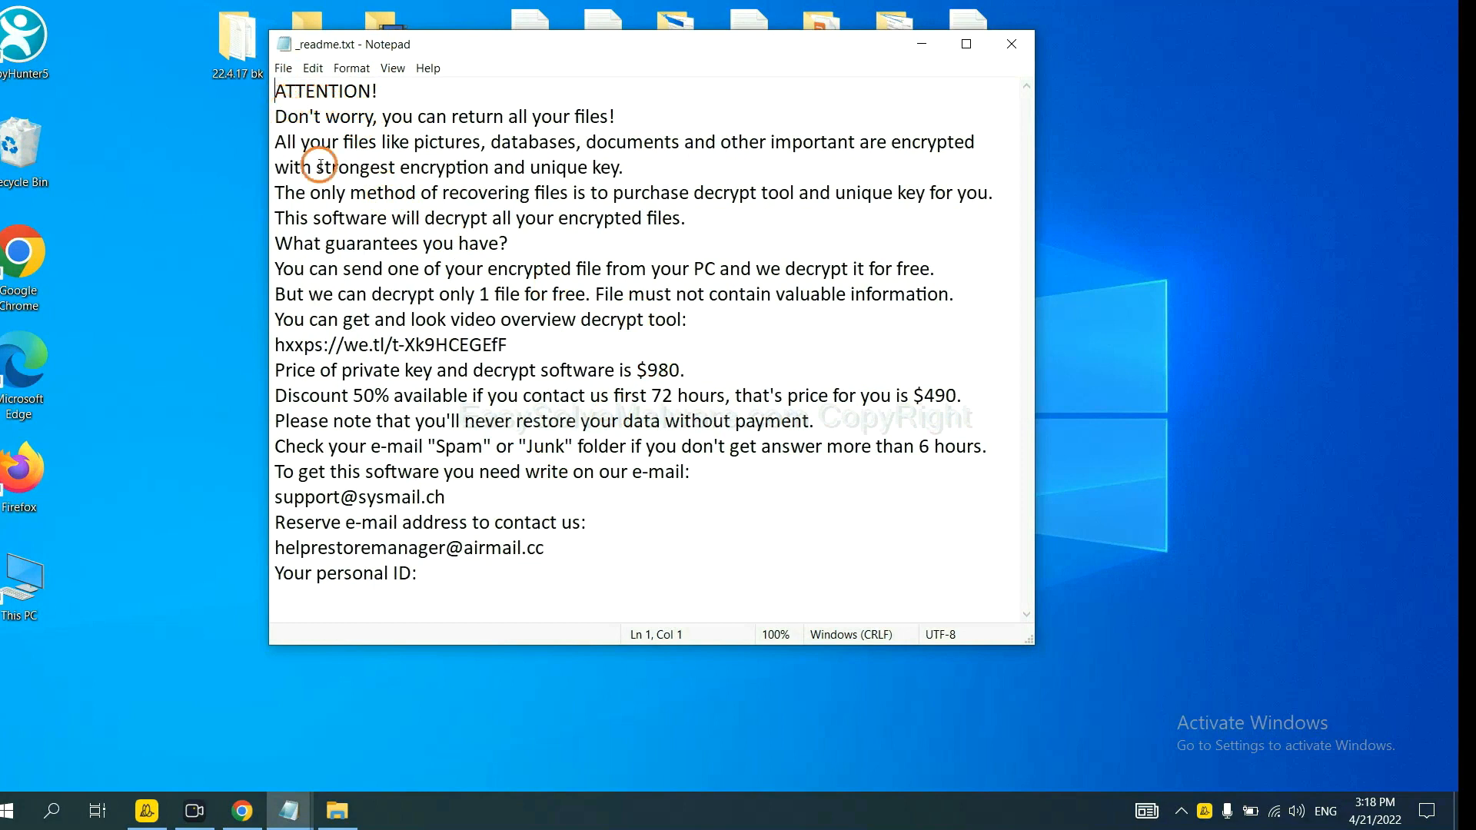
mouse_move(475, 501)
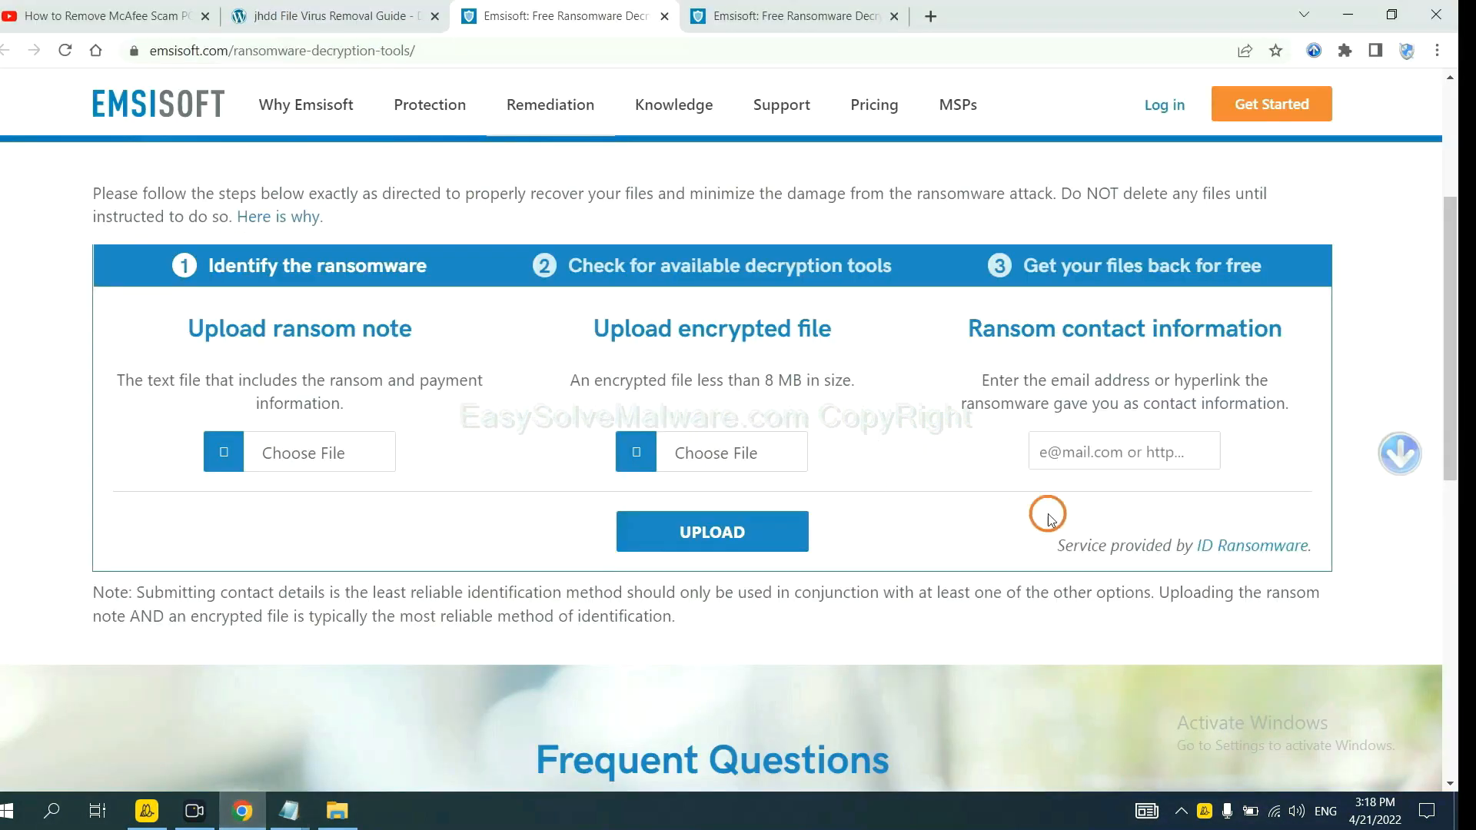
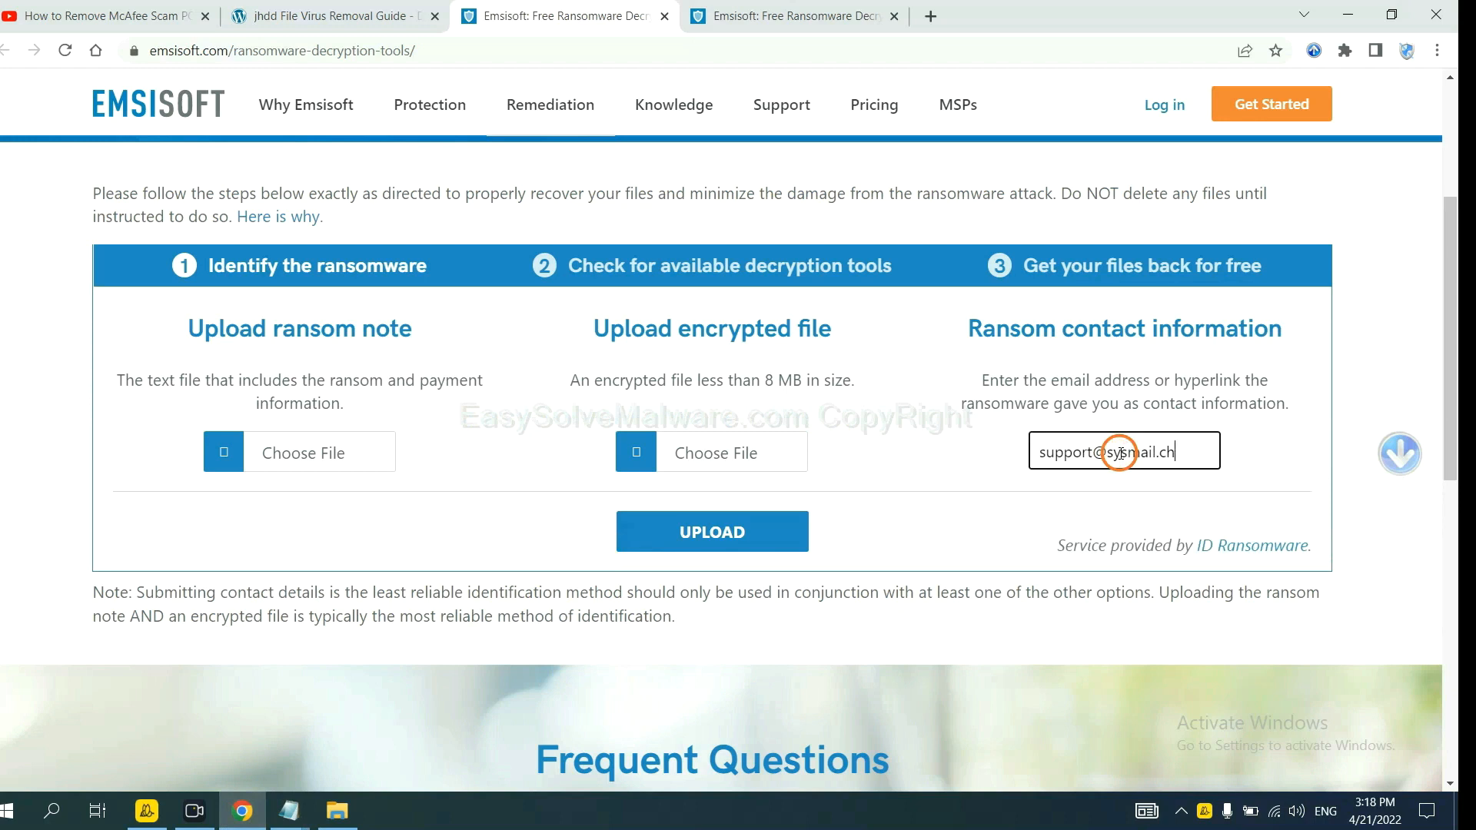
mouse_move(771, 525)
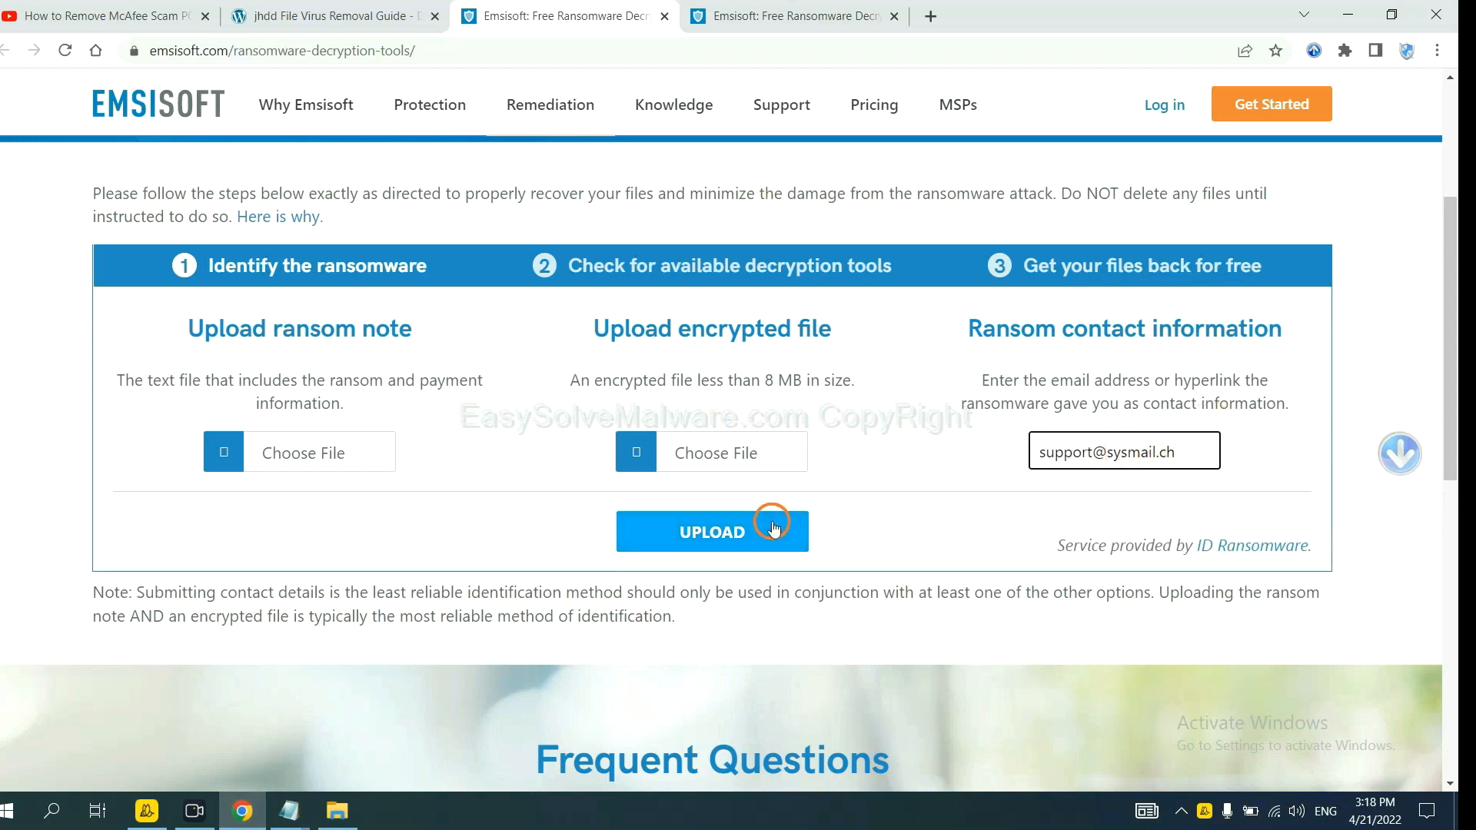
click(712, 531)
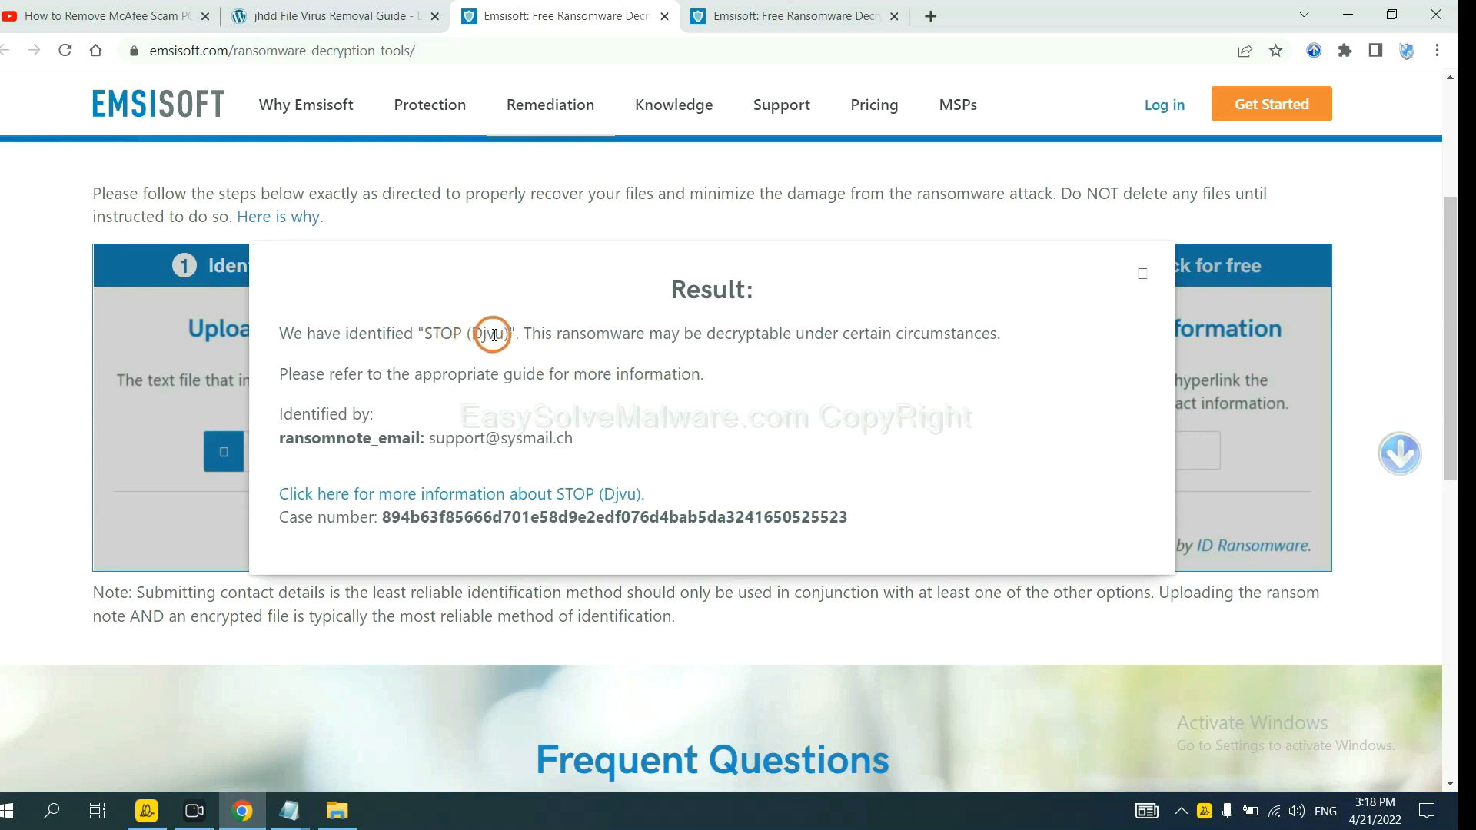
mouse_move(627, 389)
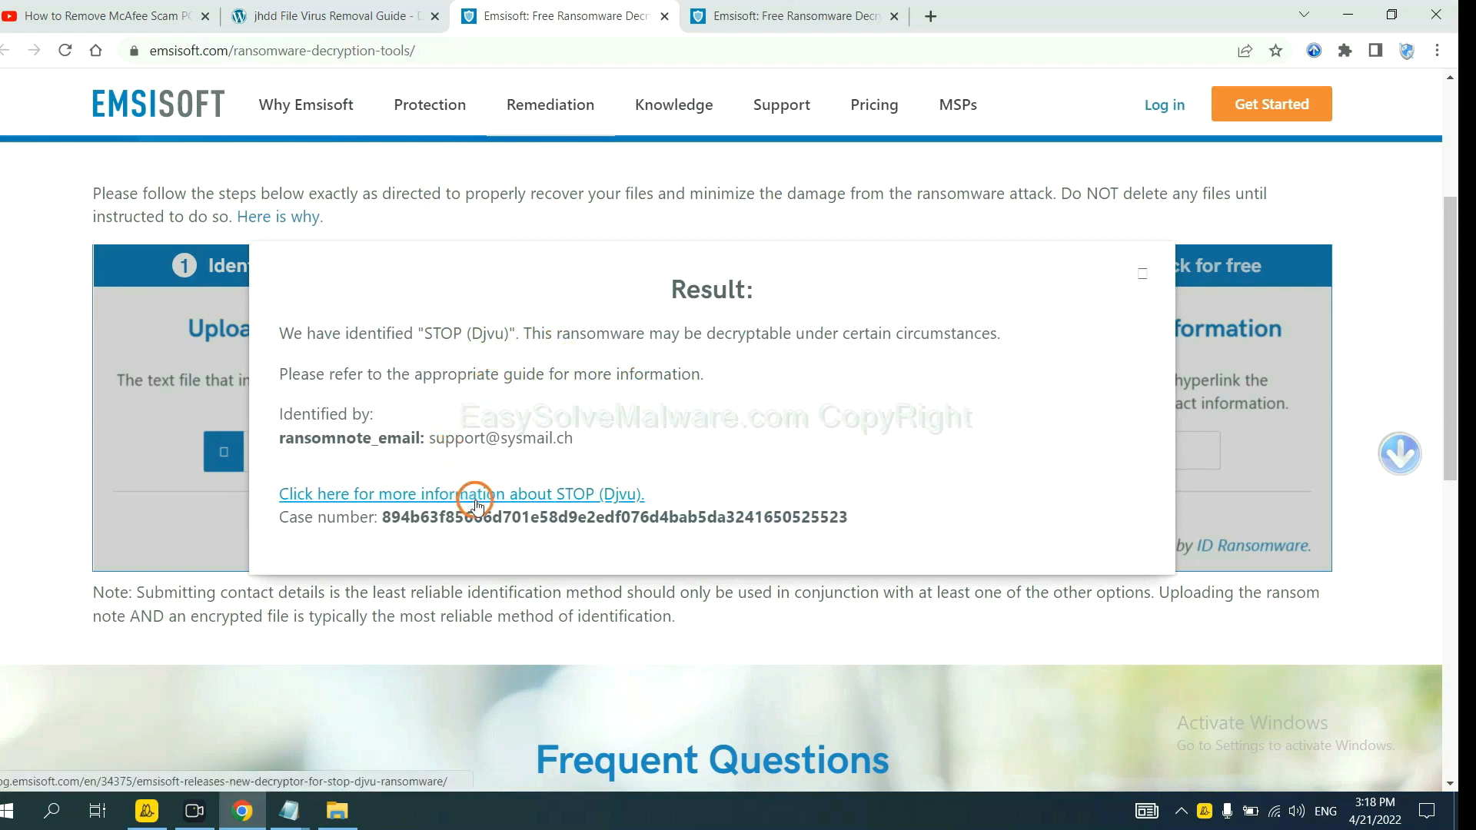
click(461, 493)
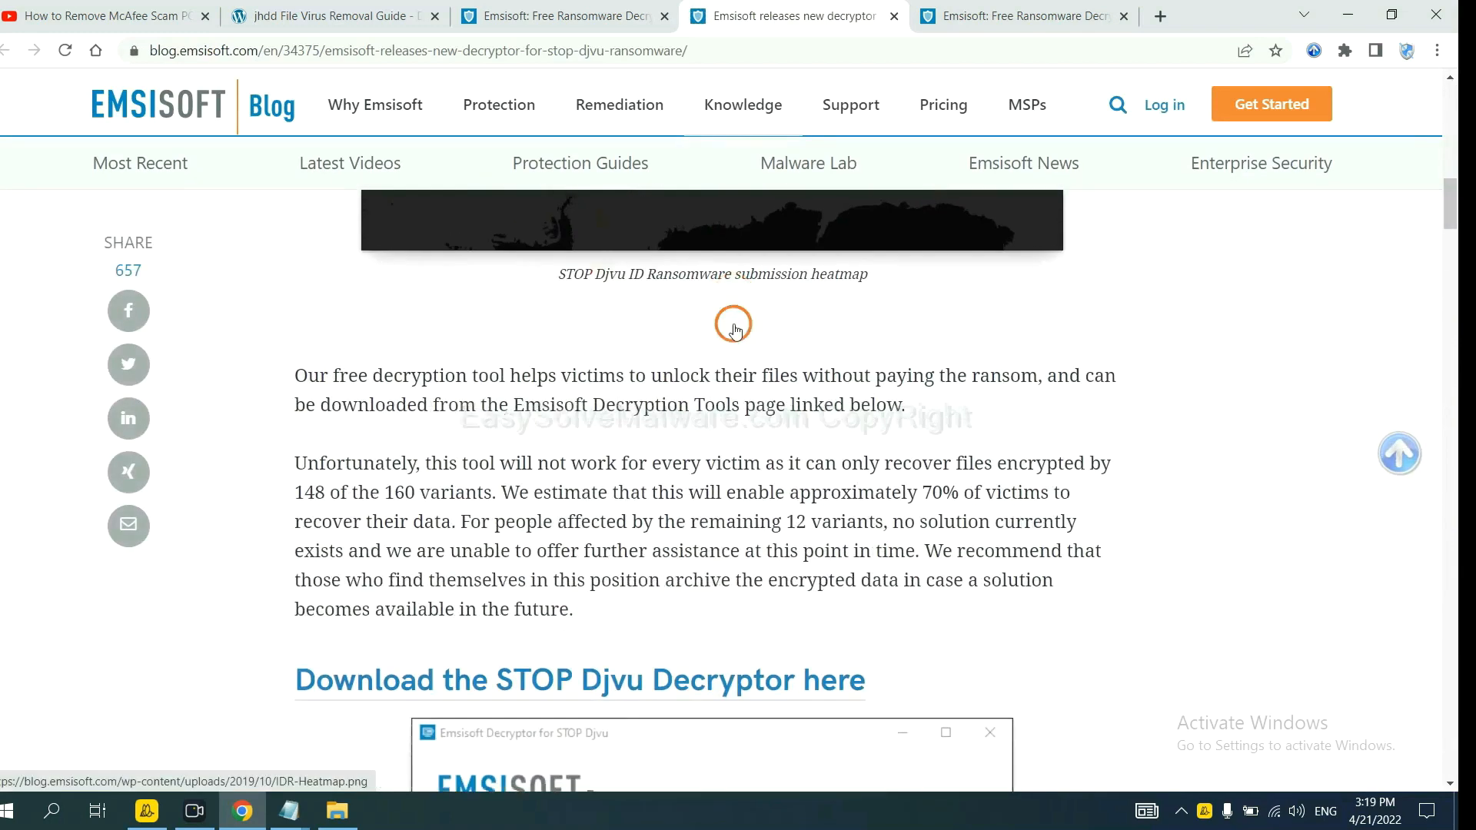
Reach the Emsisoft Decryptor for STOP Djvu page from the blog post and download the decryptor.
scroll(down, 3)
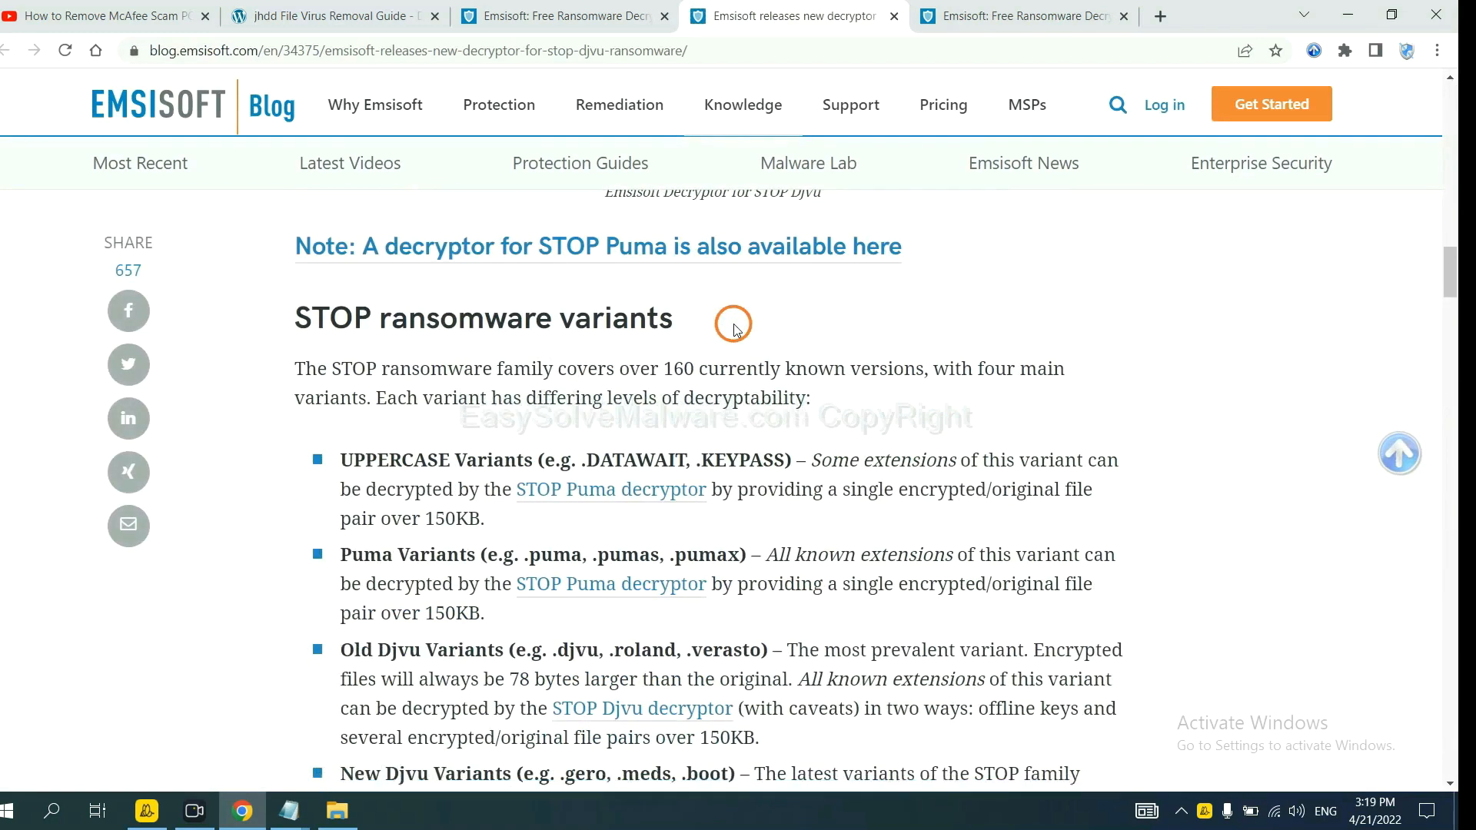
scroll(down, 3)
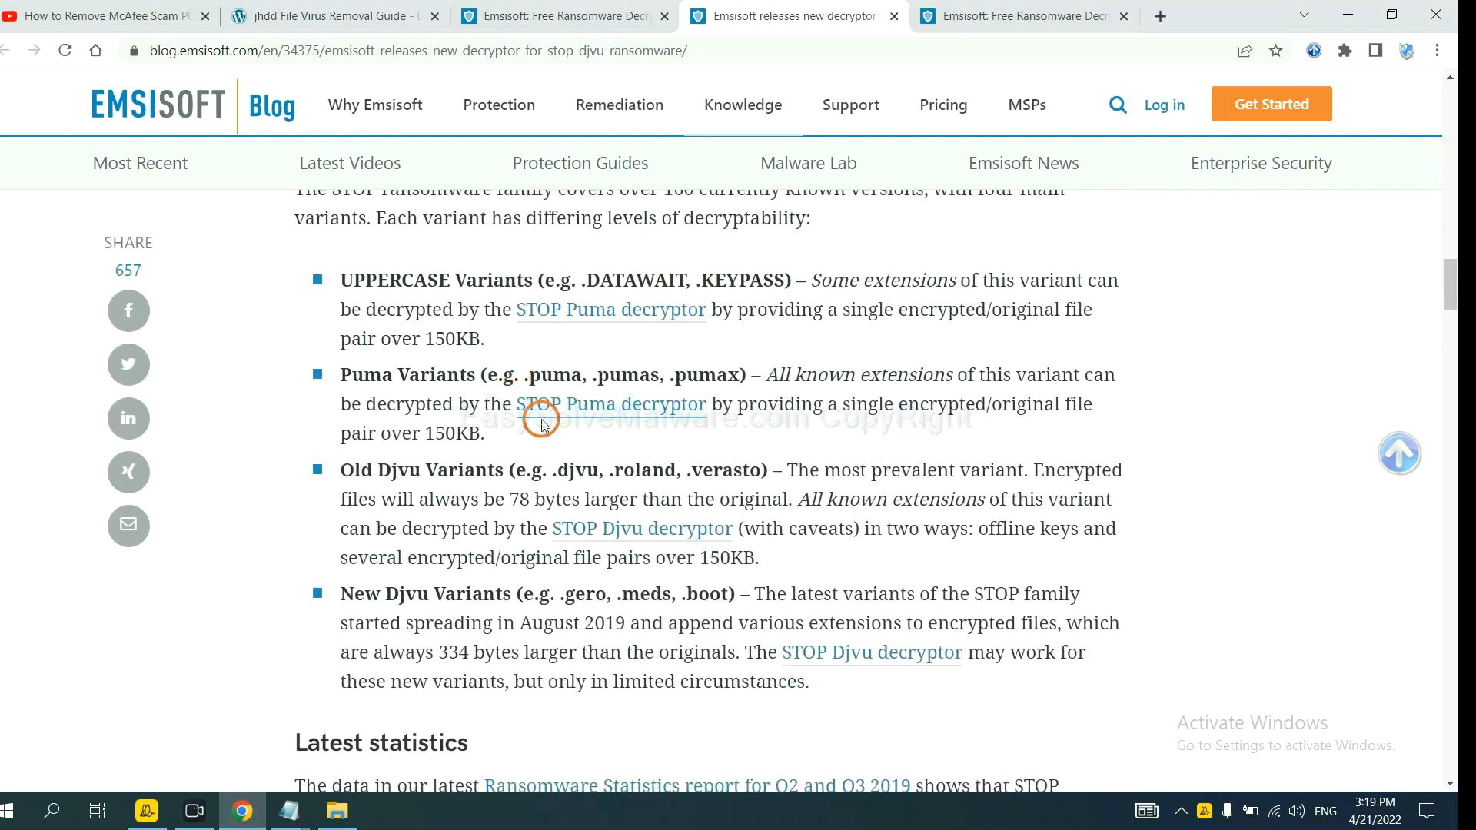
scroll(down, 3)
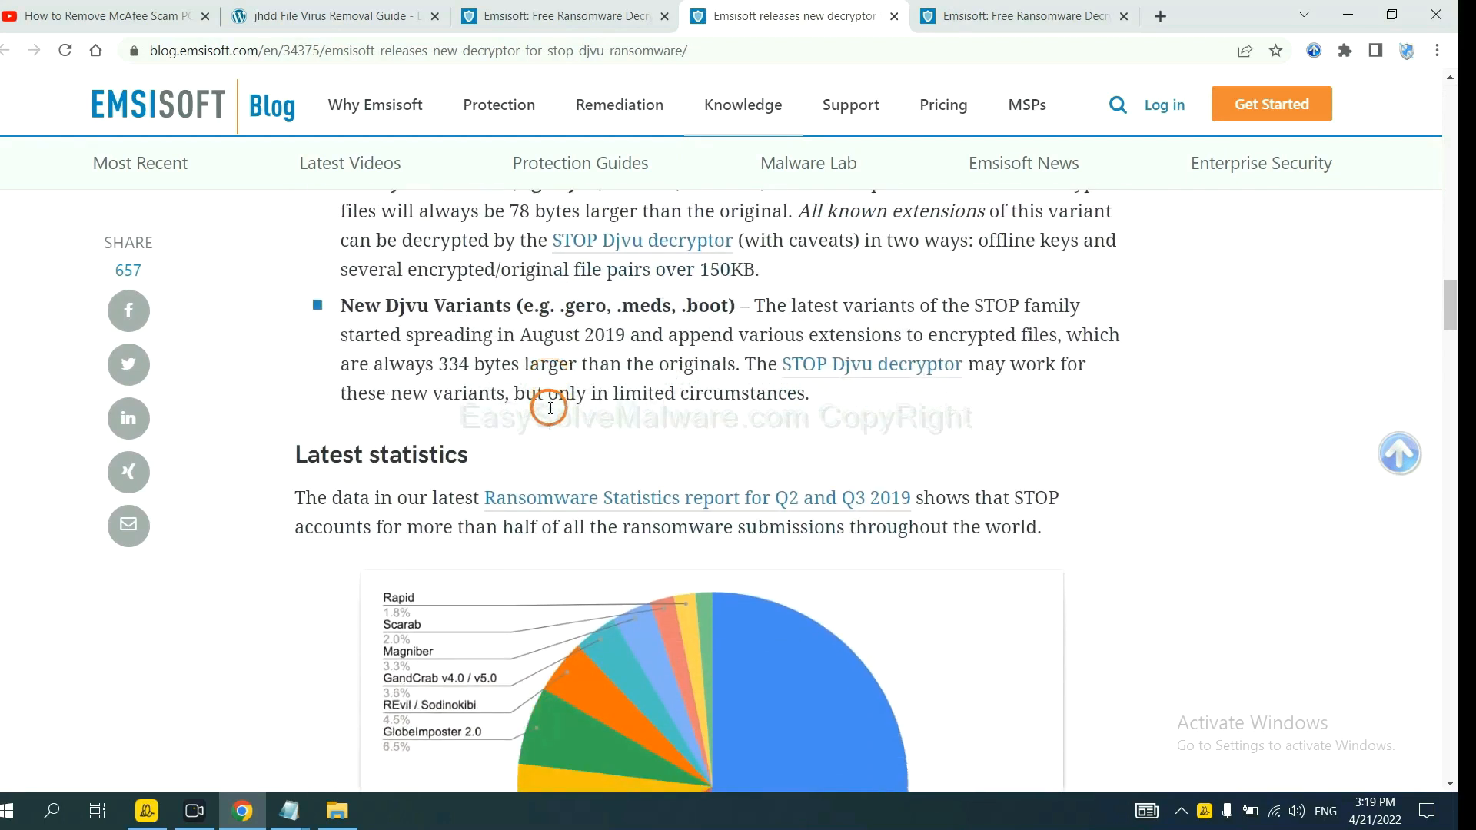
mouse_move(868, 364)
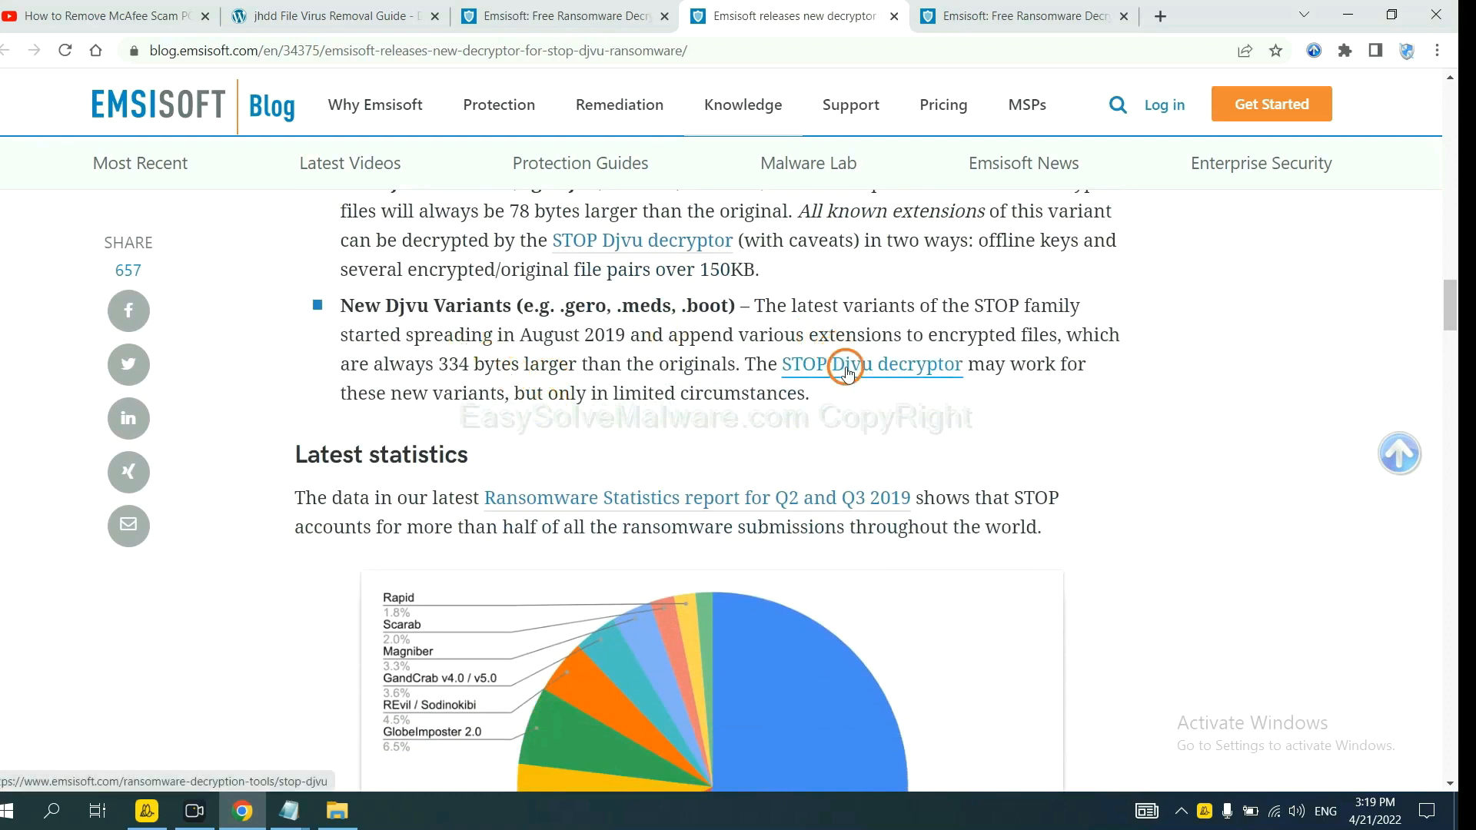
click(871, 364)
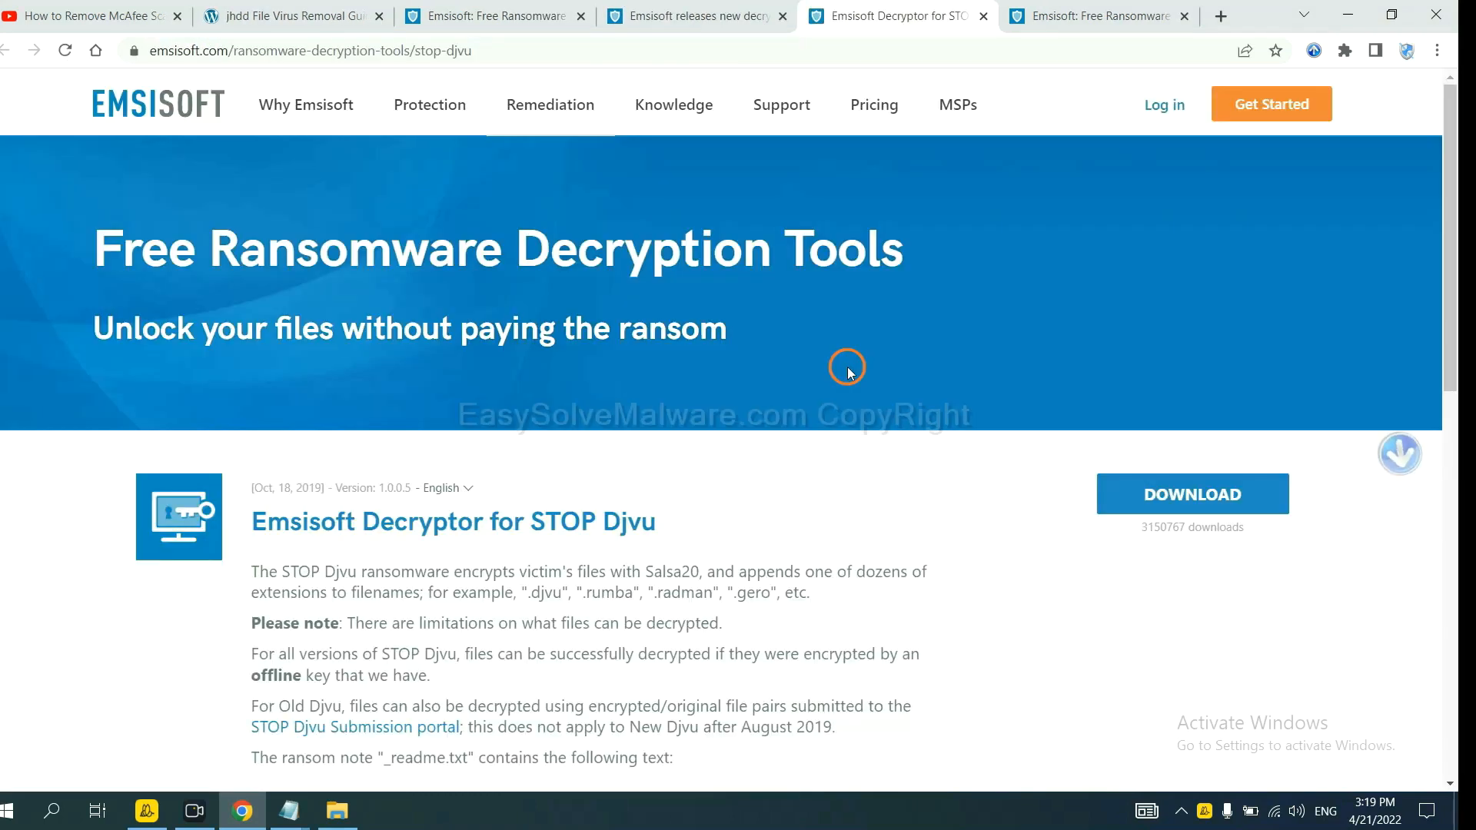
scroll(down, 3)
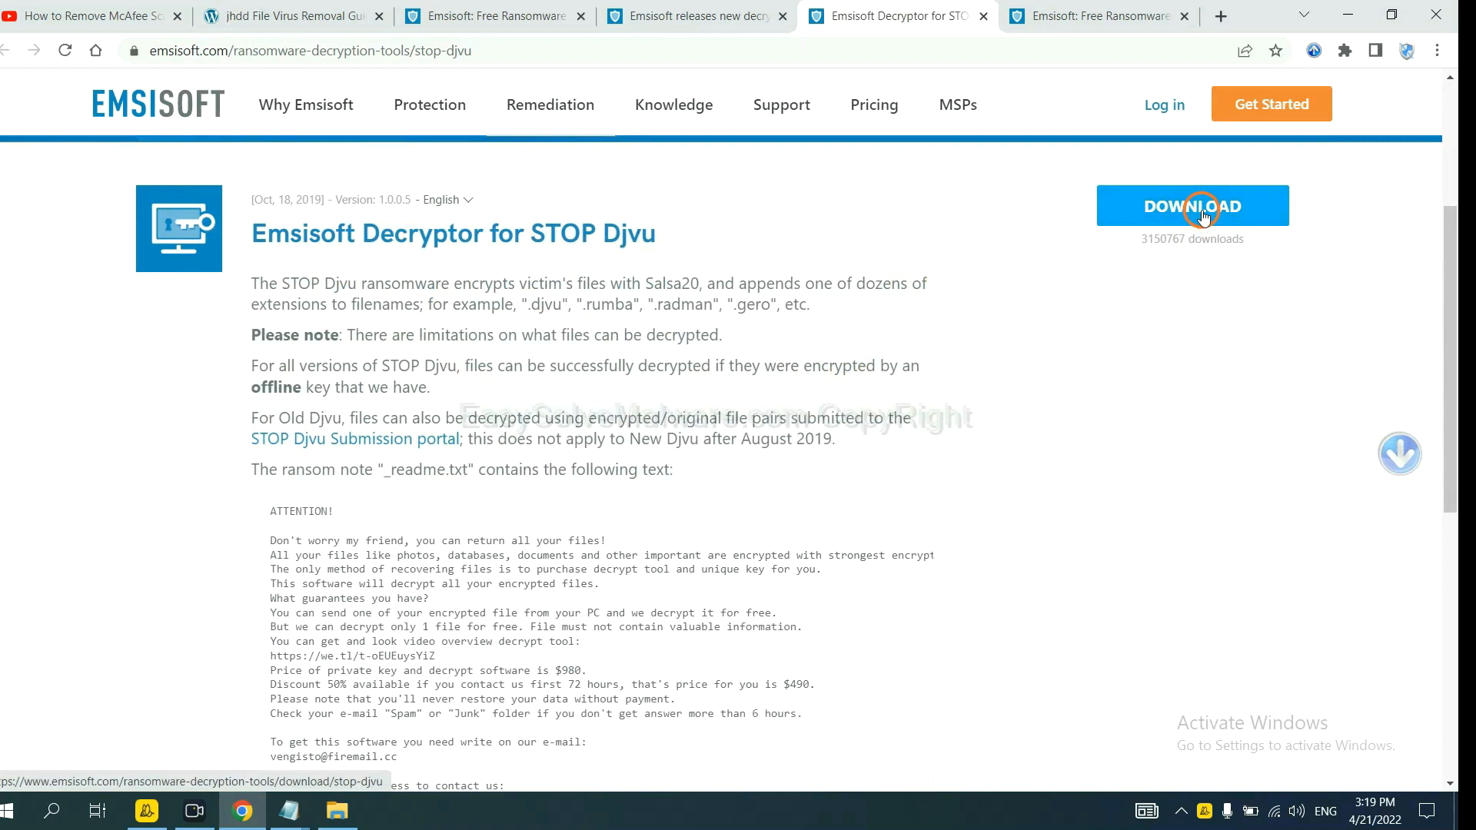
click(283, 16)
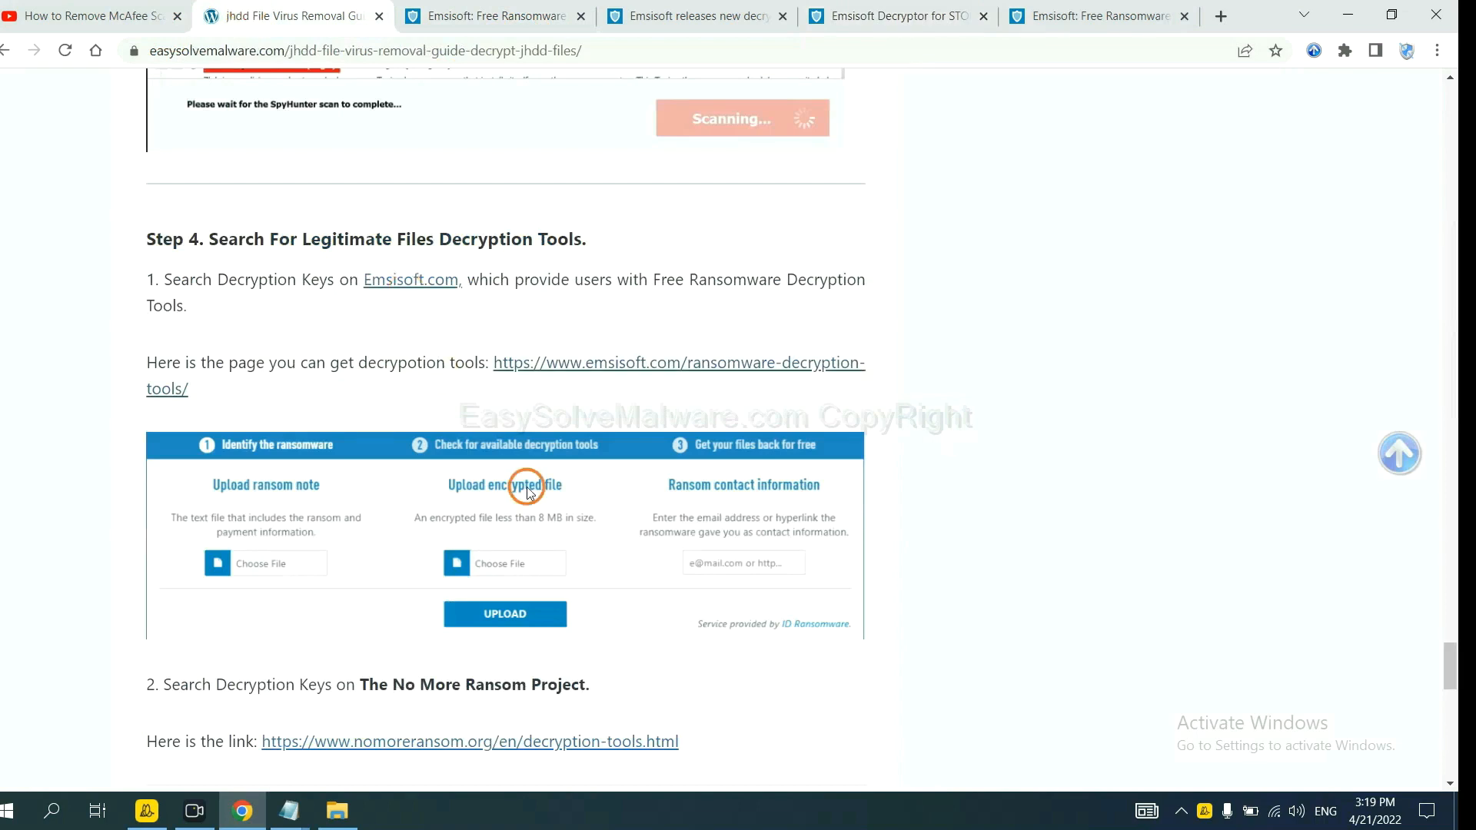
Search No More Ransom for 'djvu' and expand the djvu Ransom decryptor entry with its download.
click(469, 741)
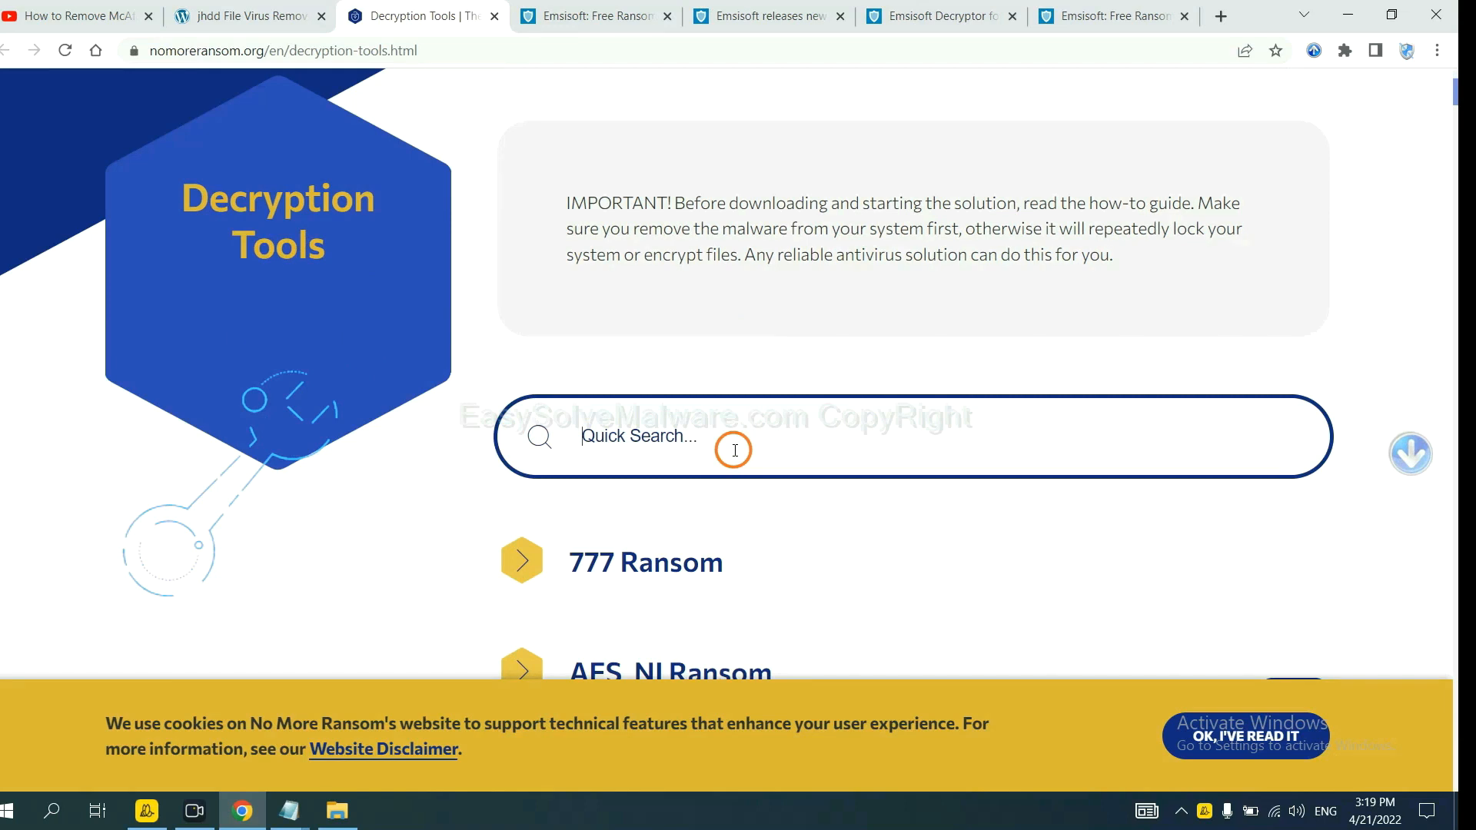
text(djv)
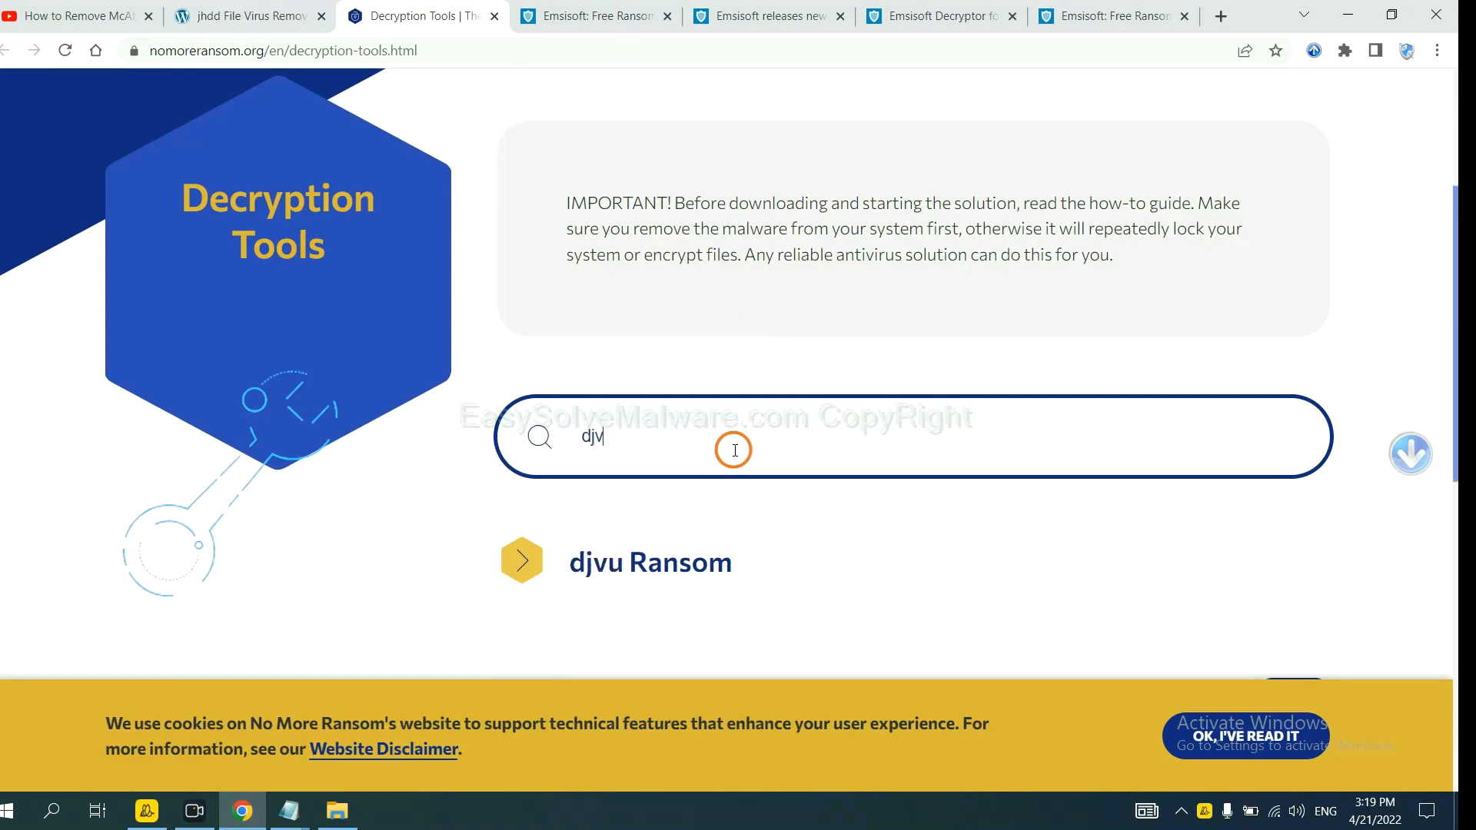
text(u)
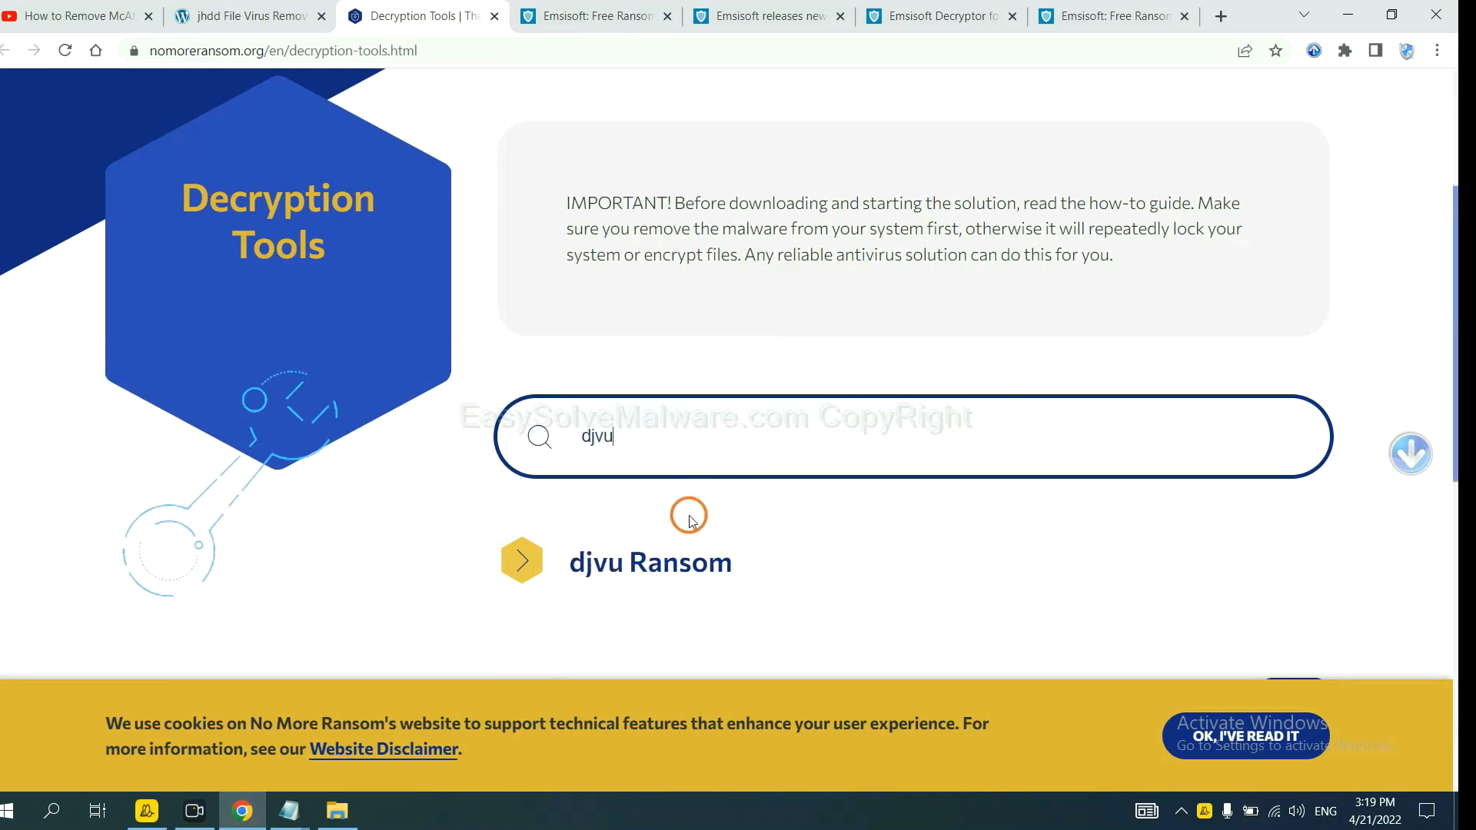
scroll(down, 3)
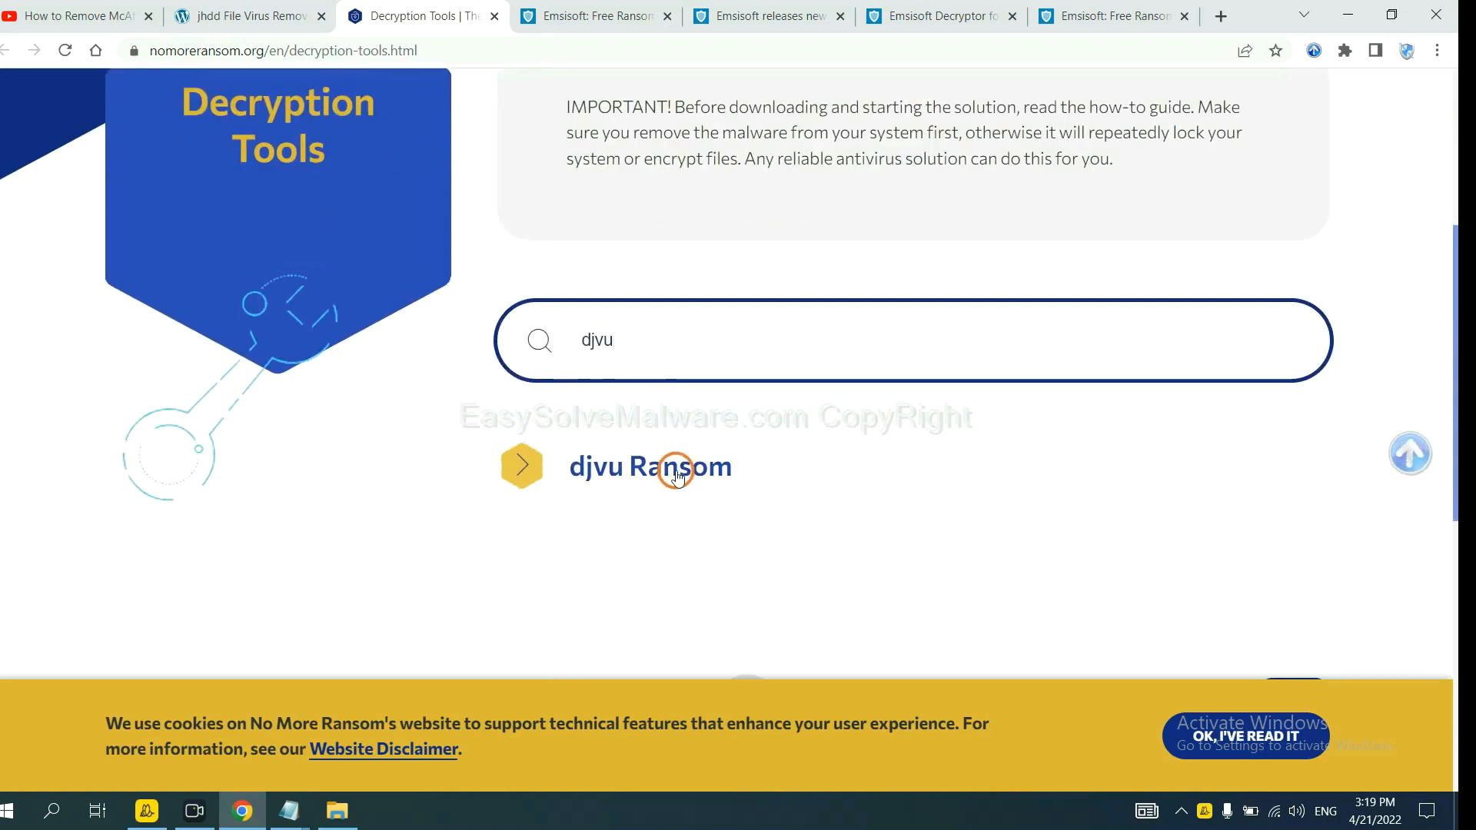
click(648, 465)
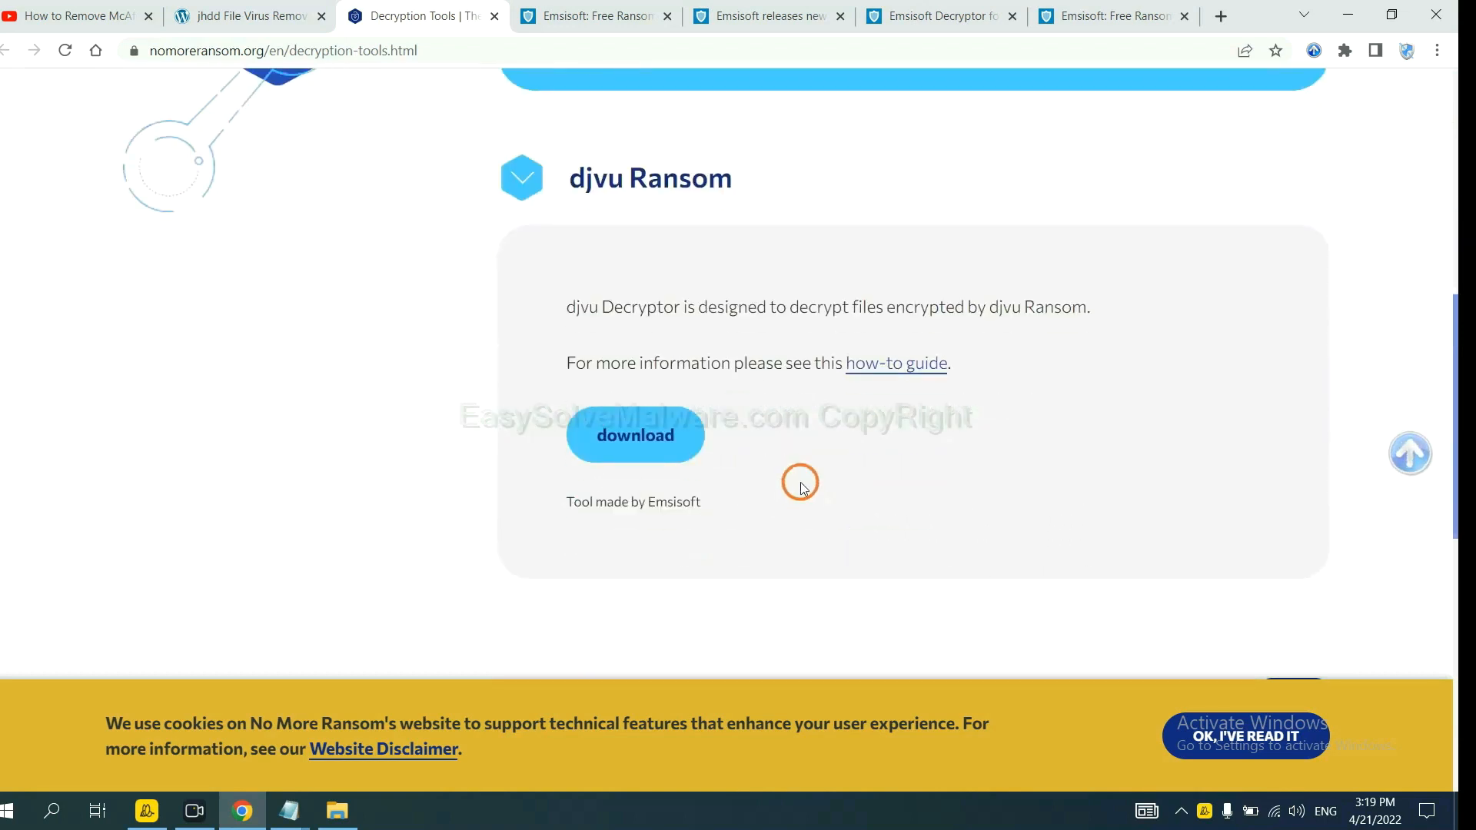